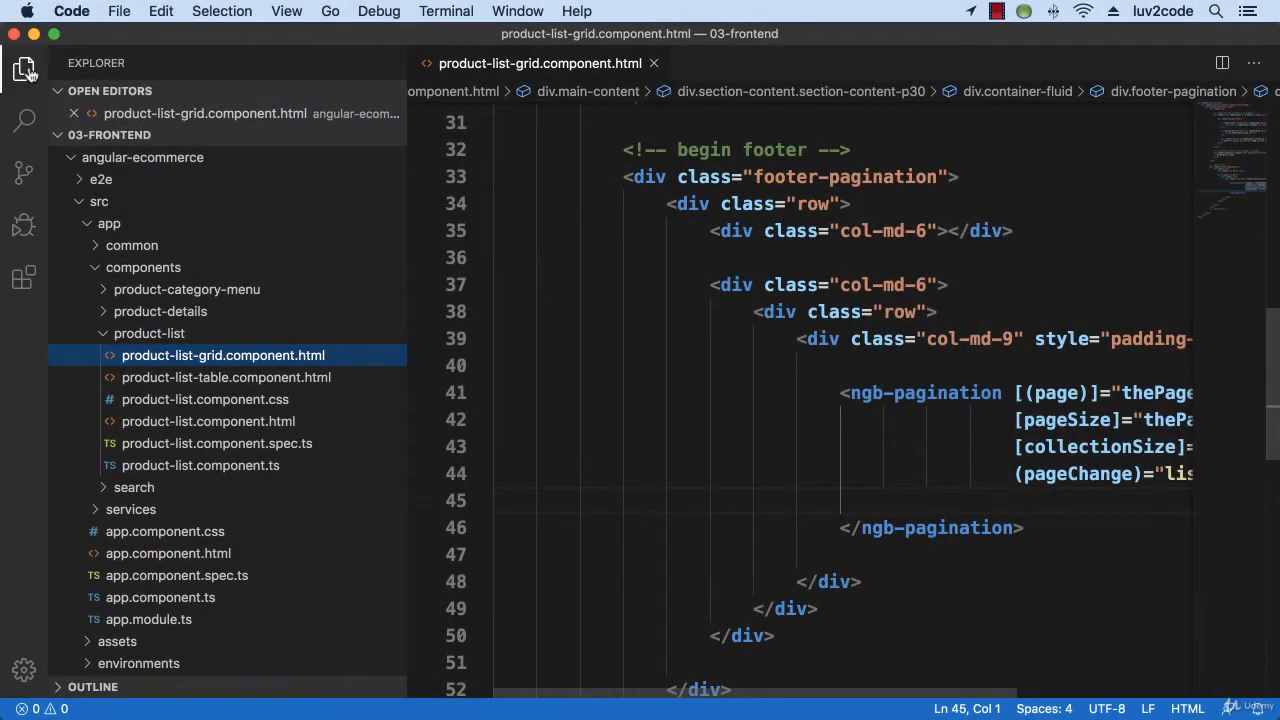
mouse_move(103, 67)
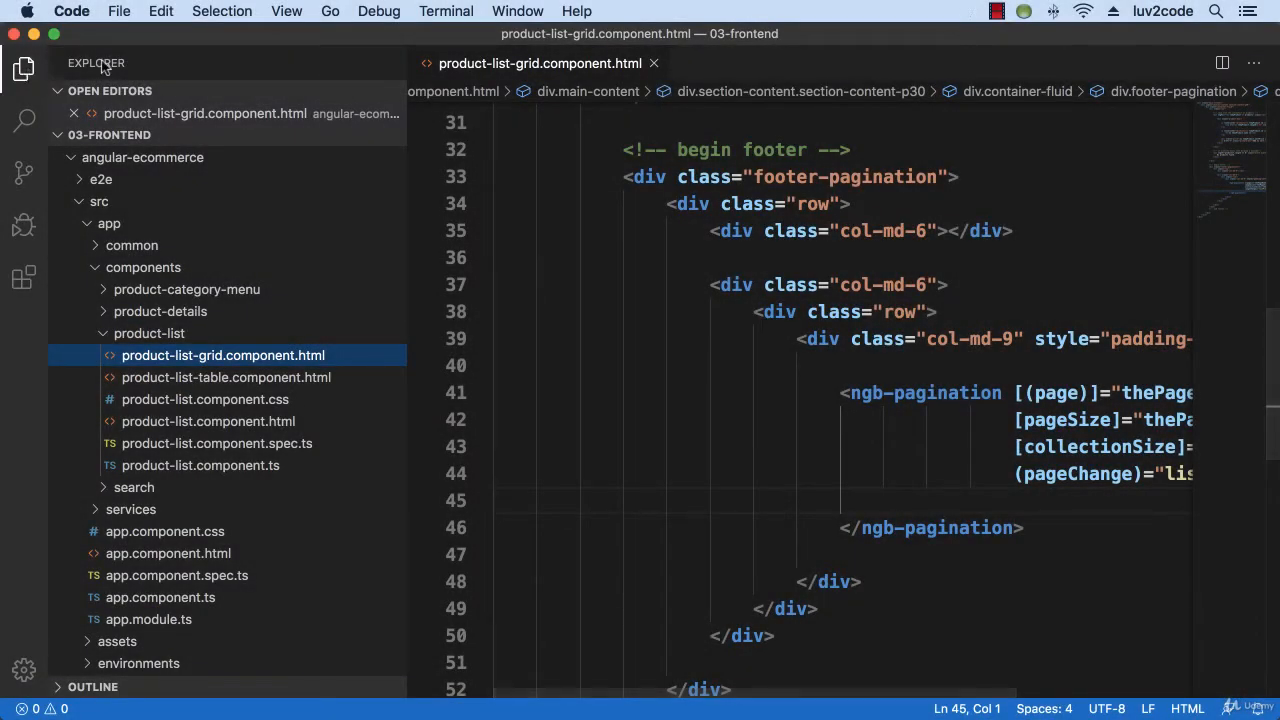
In a new terminal, cd into angular-ecommerce/ and start ng serve.
click(446, 11)
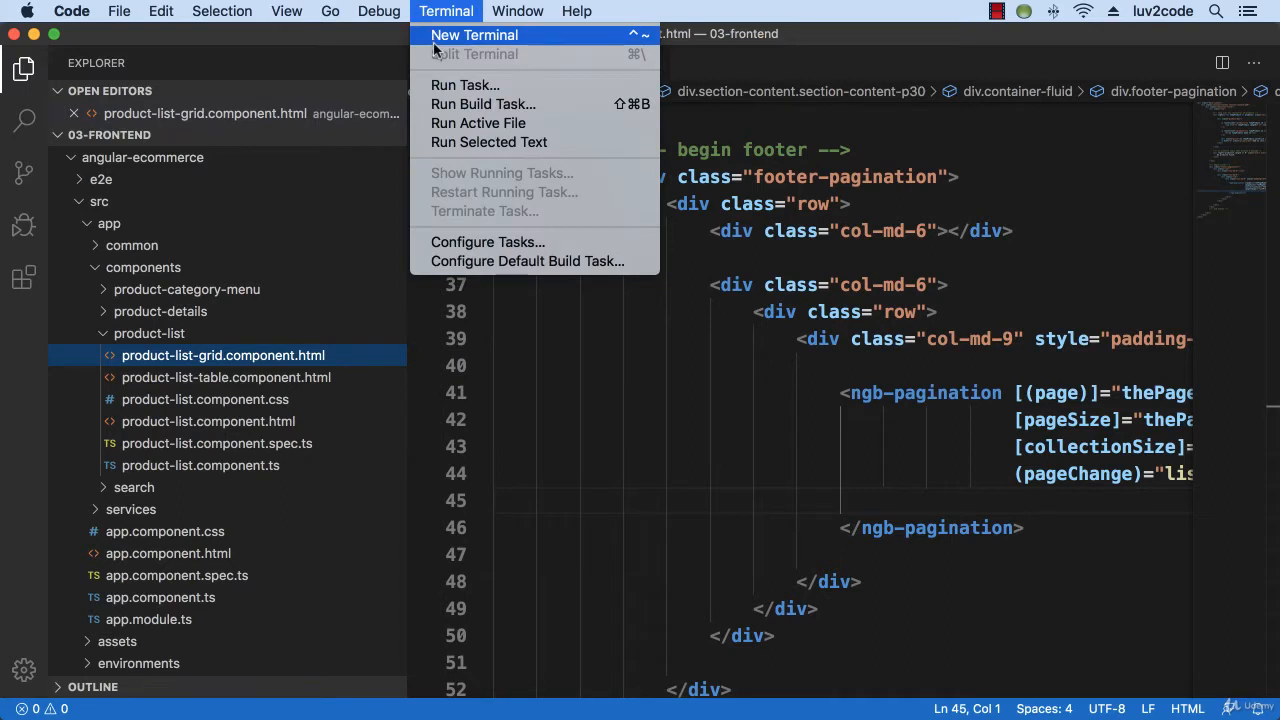
click(474, 35)
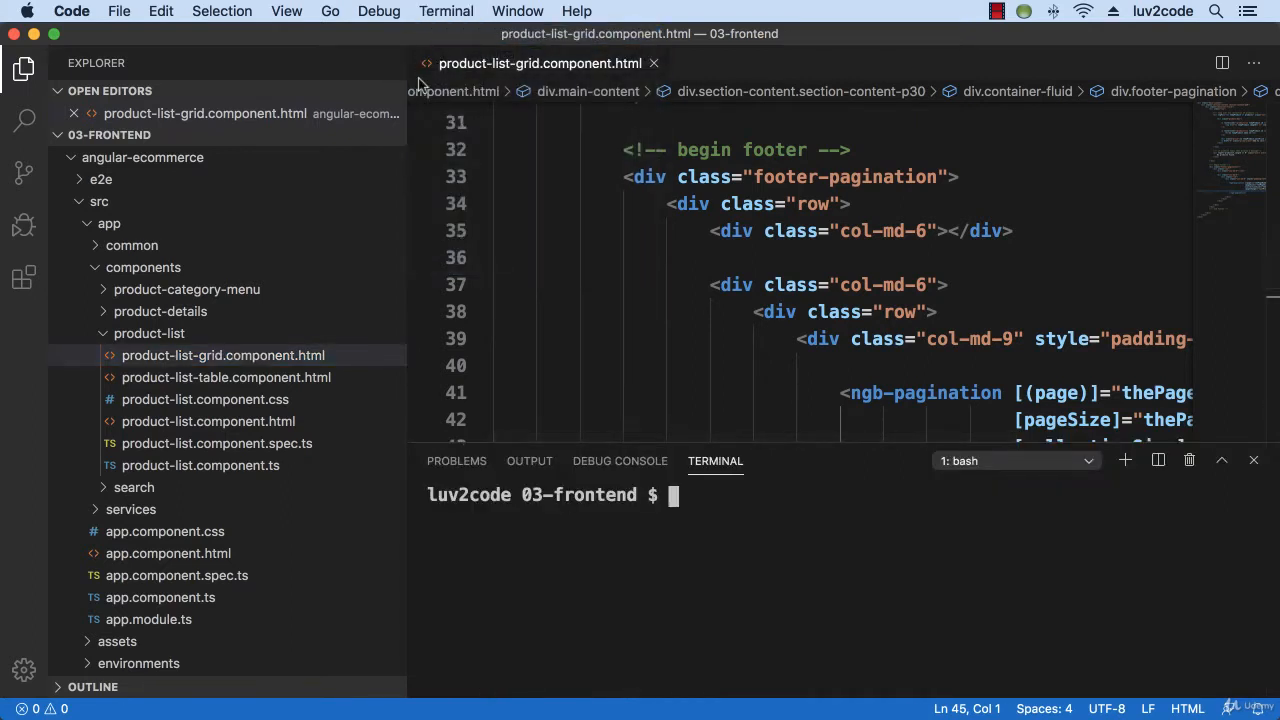
text(cd angular-ecommerce/)
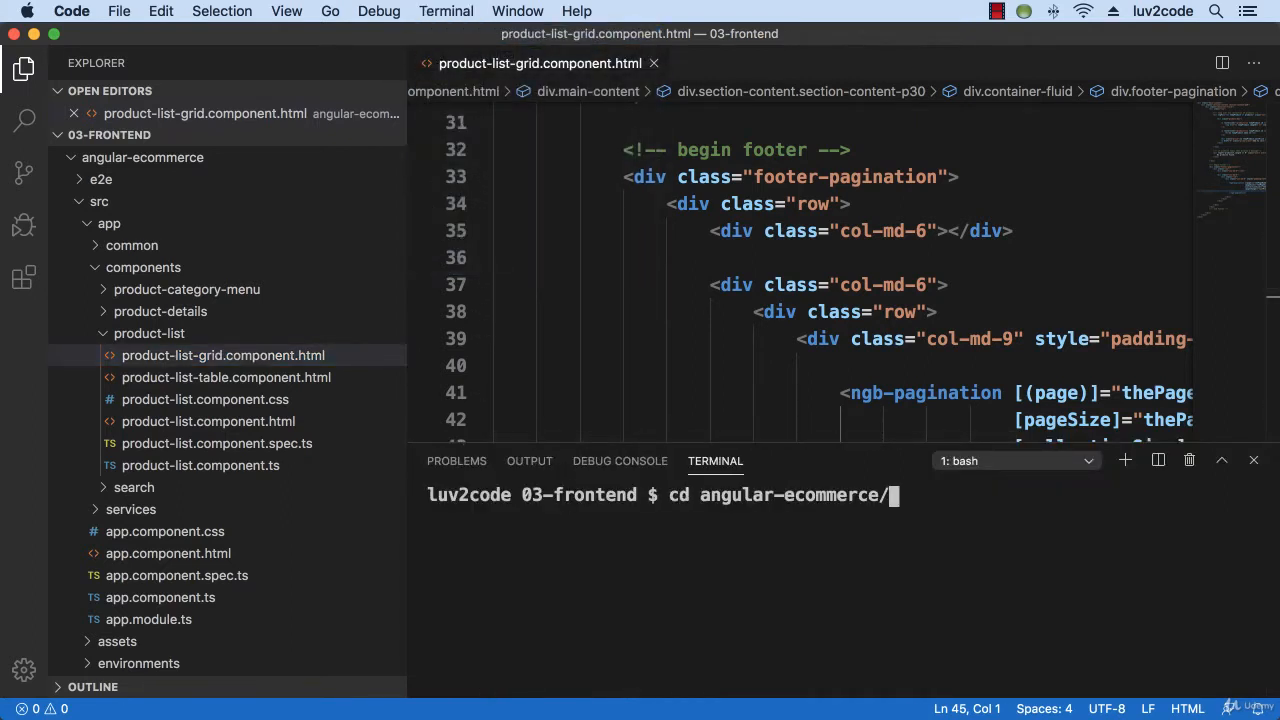
text(ng)
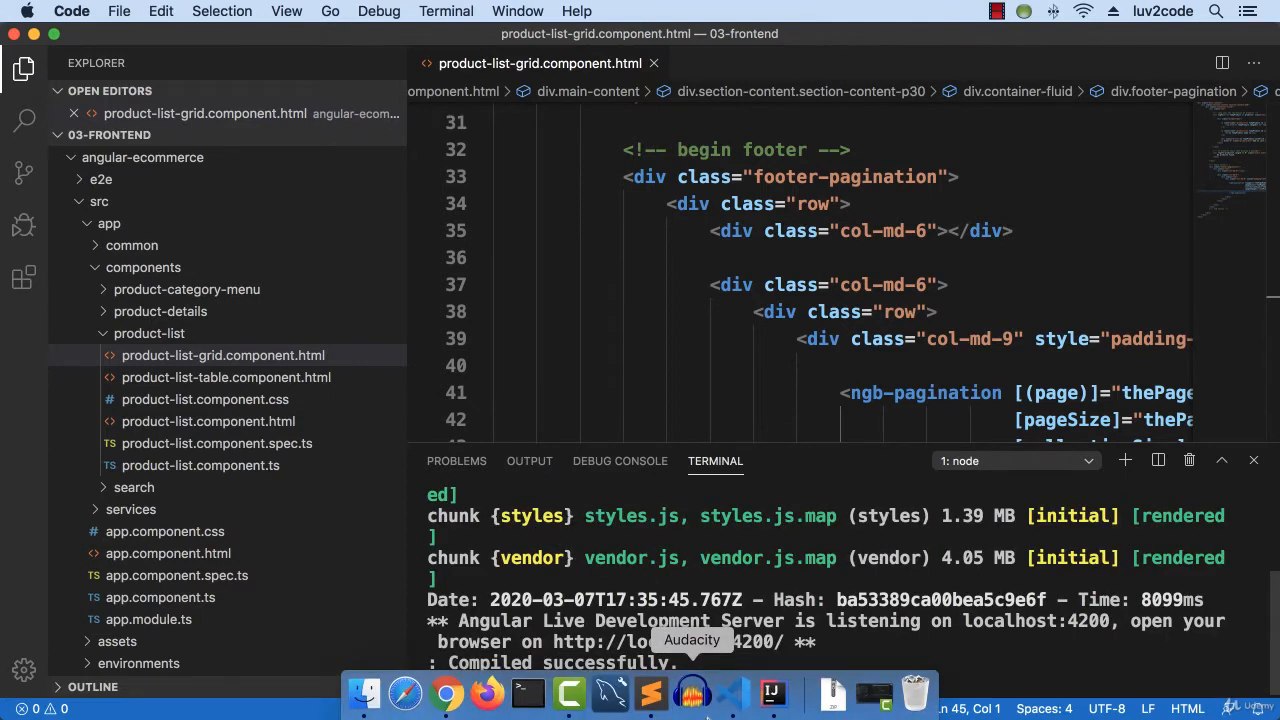
mouse_move(487, 692)
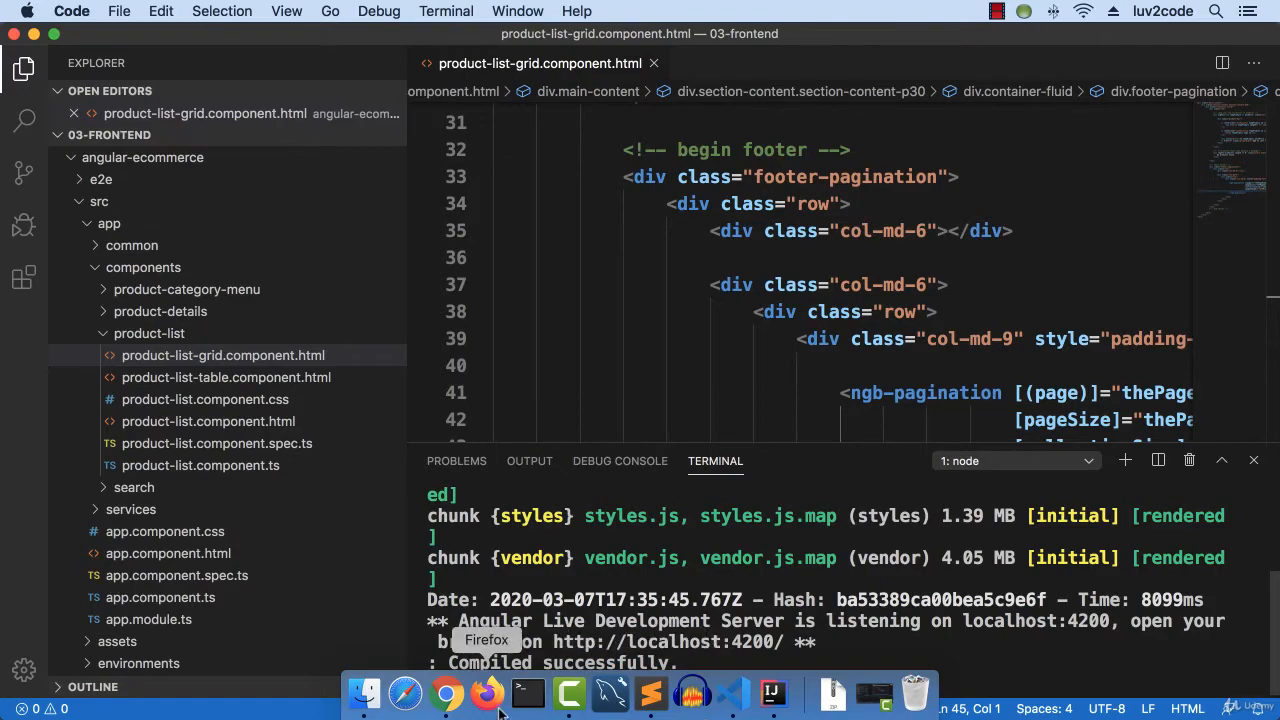
Switch to Chrome and scroll through the luv2shop book grid to page 3.
click(446, 692)
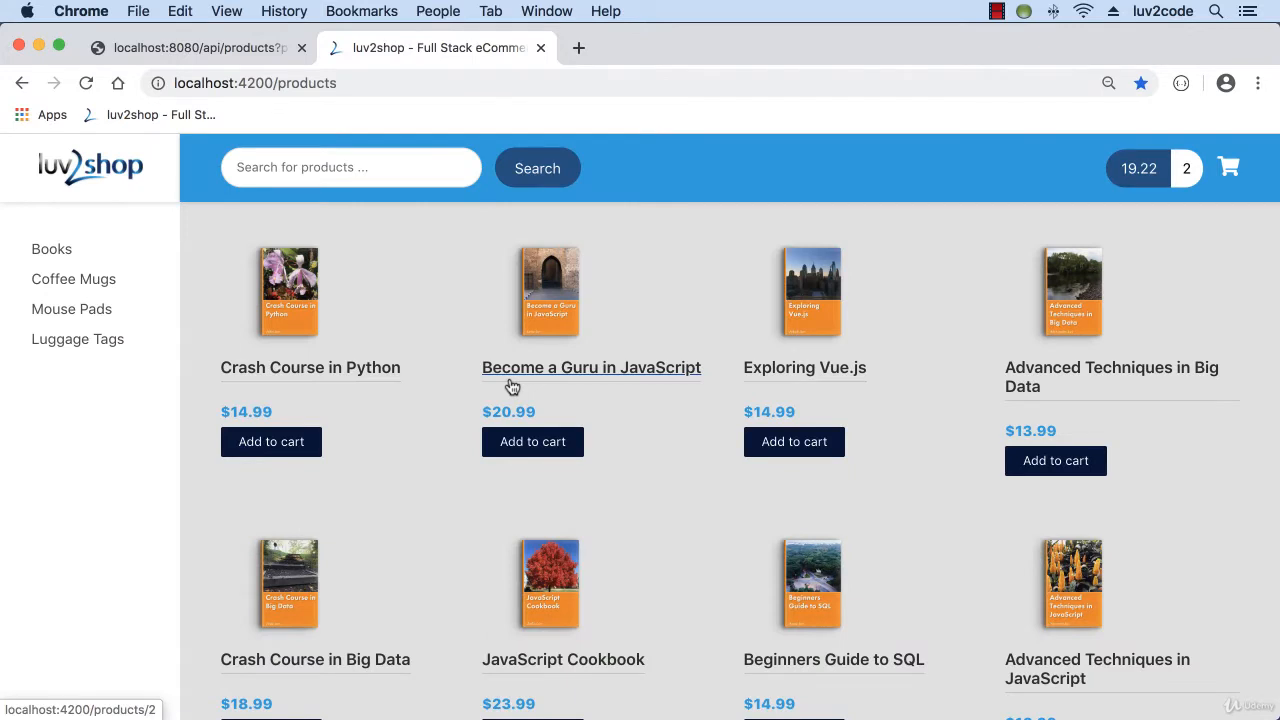
scroll(down, 3)
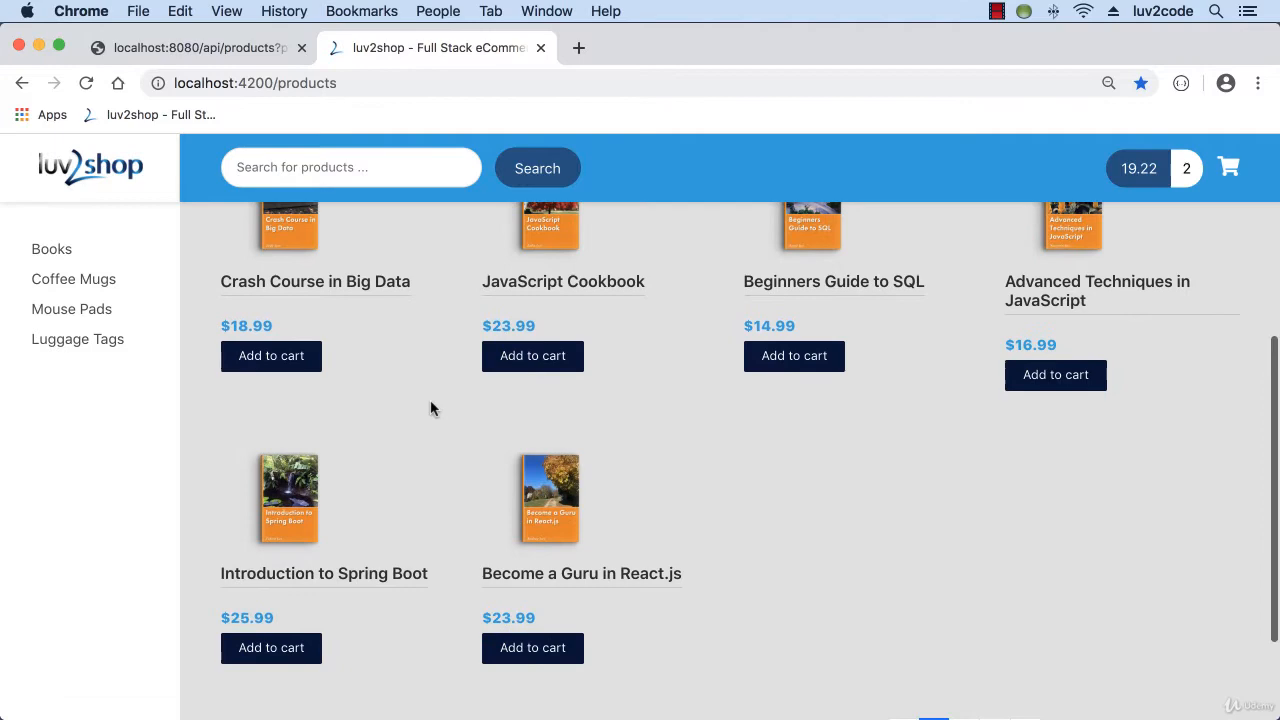
scroll(down, 3)
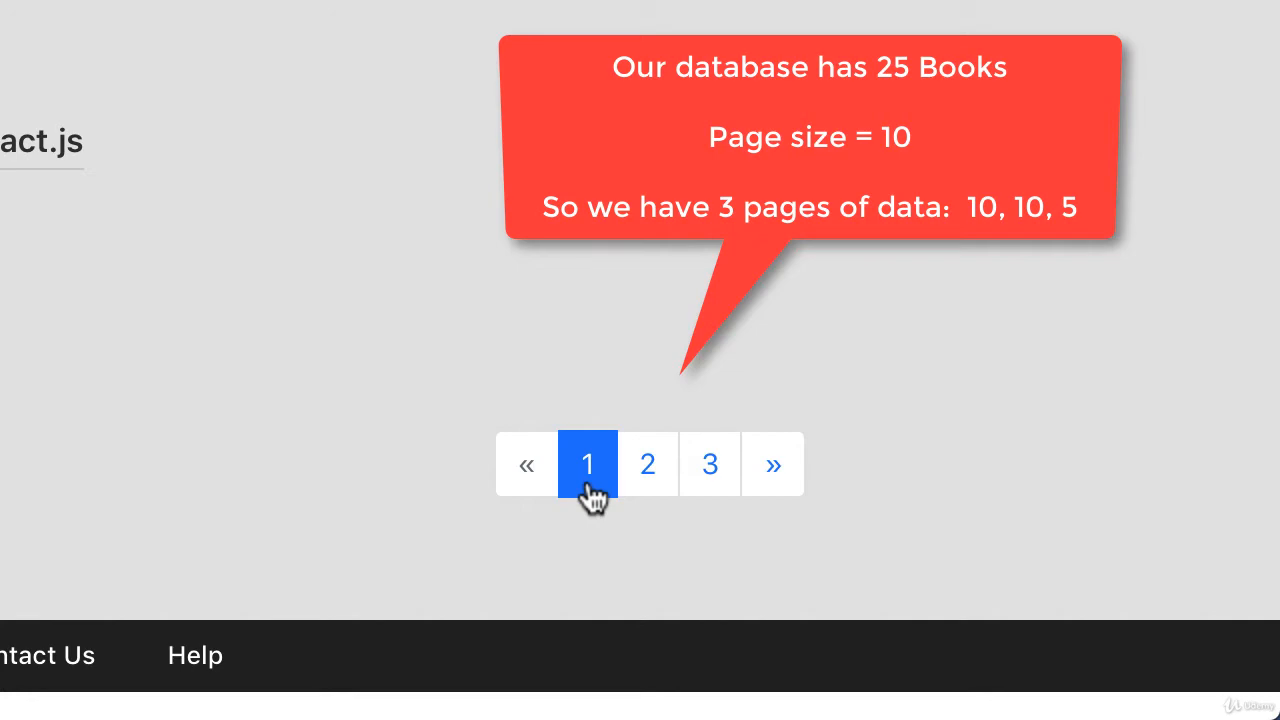
scroll(down, 3)
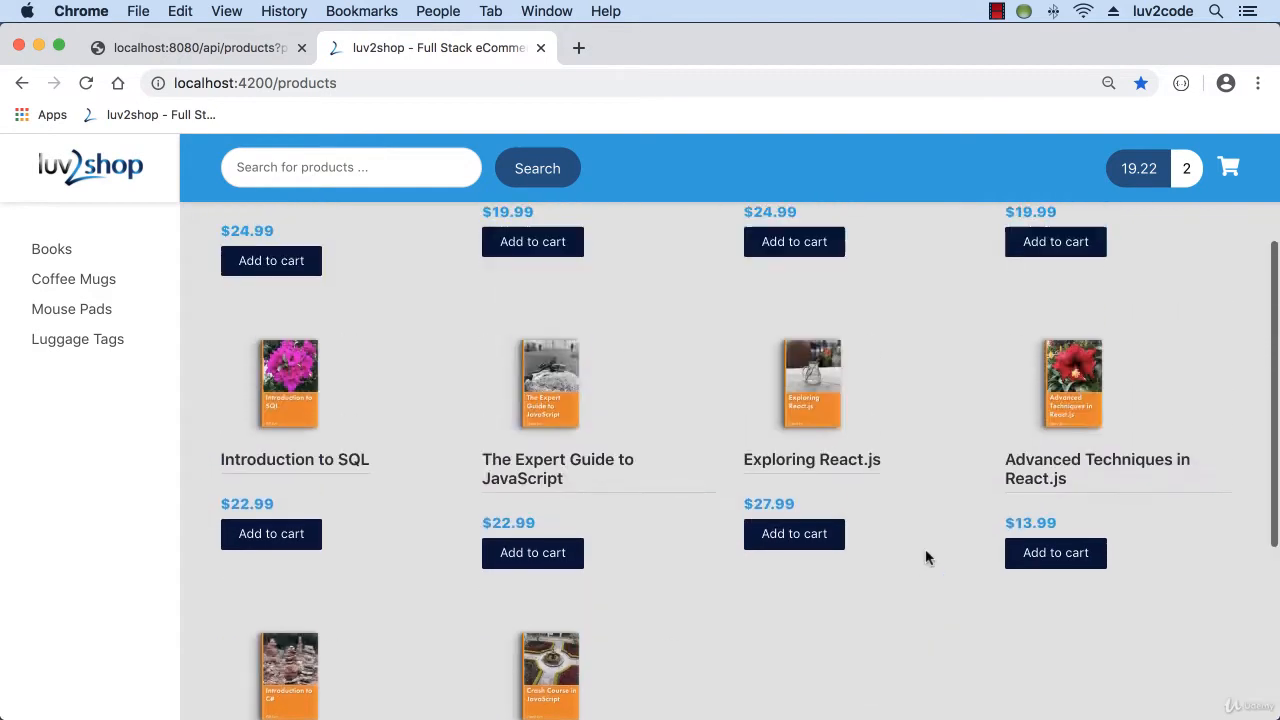
scroll(down, 3)
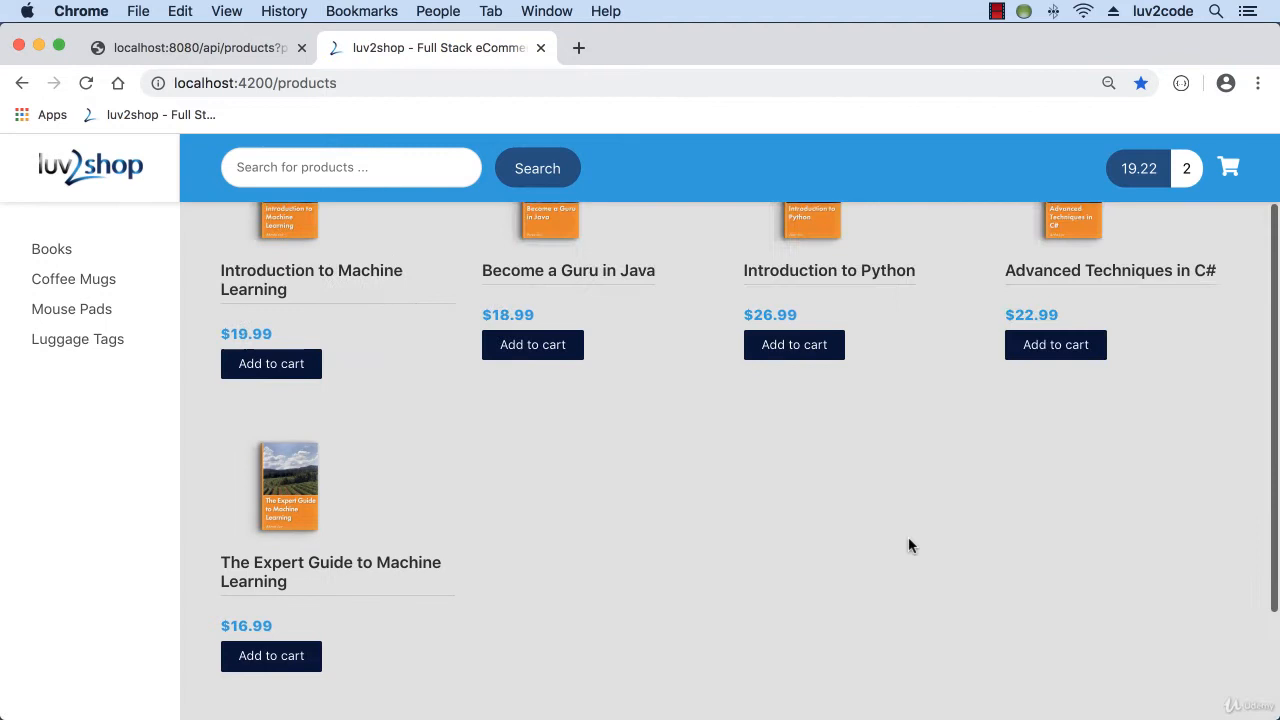
scroll(up, 3)
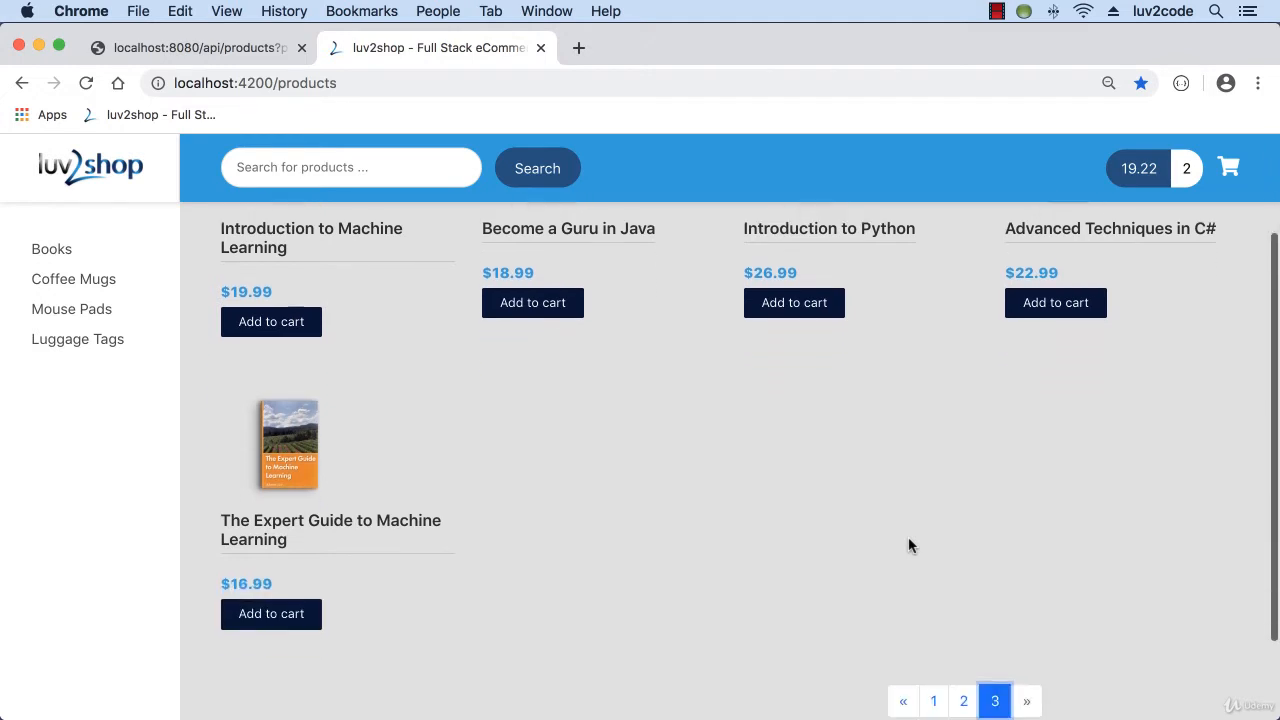
scroll(down, 3)
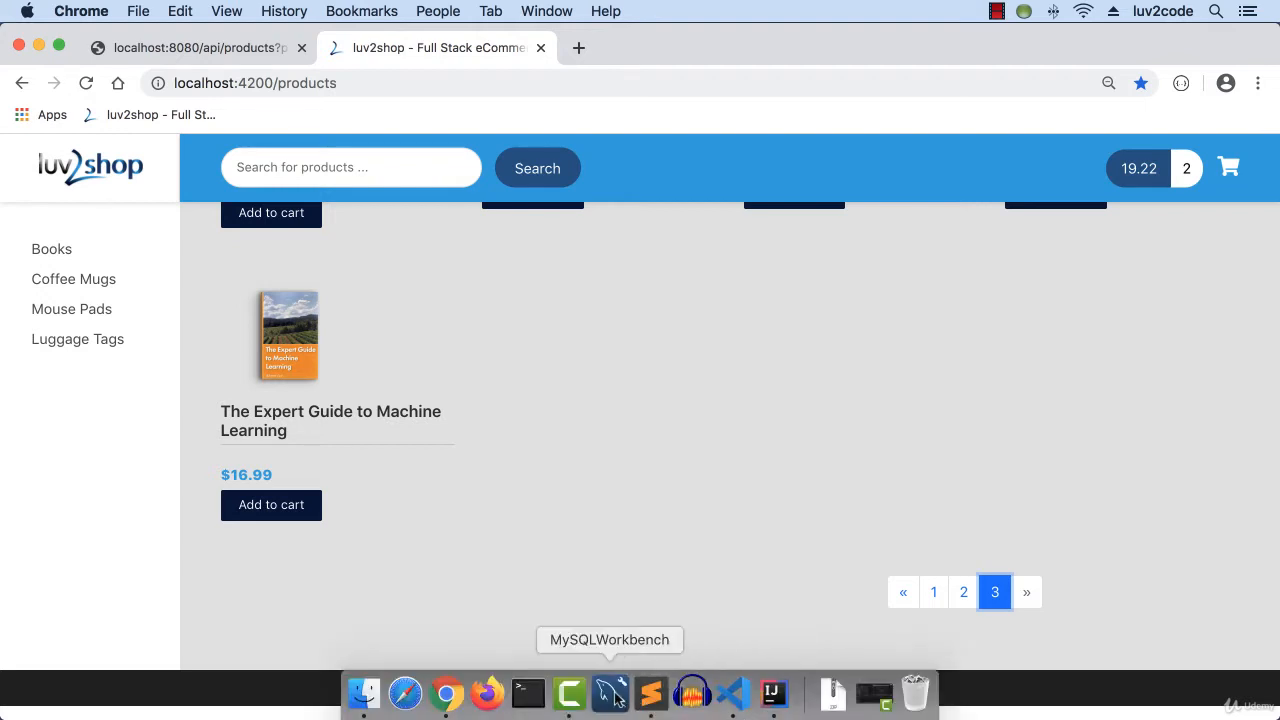
Connect as root and run Select Rows - Limit 1000 on full-stack-ecommerce's product table.
click(609, 693)
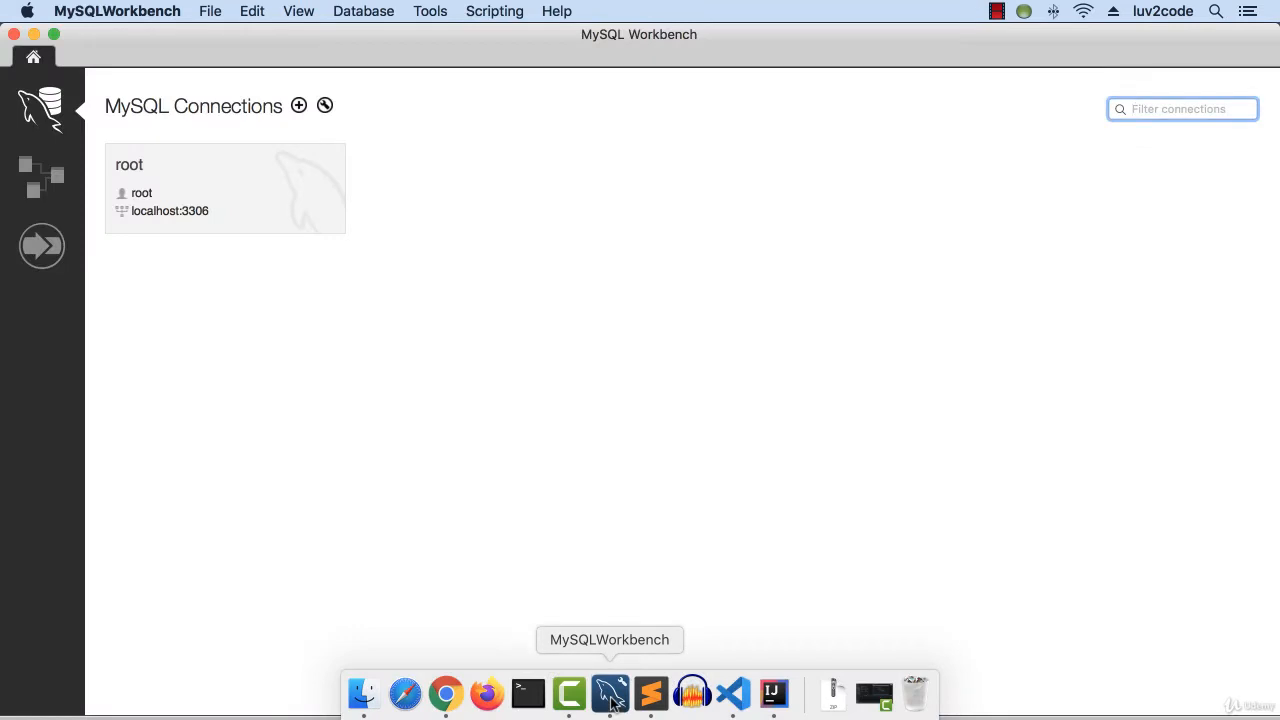
double_click(224, 188)
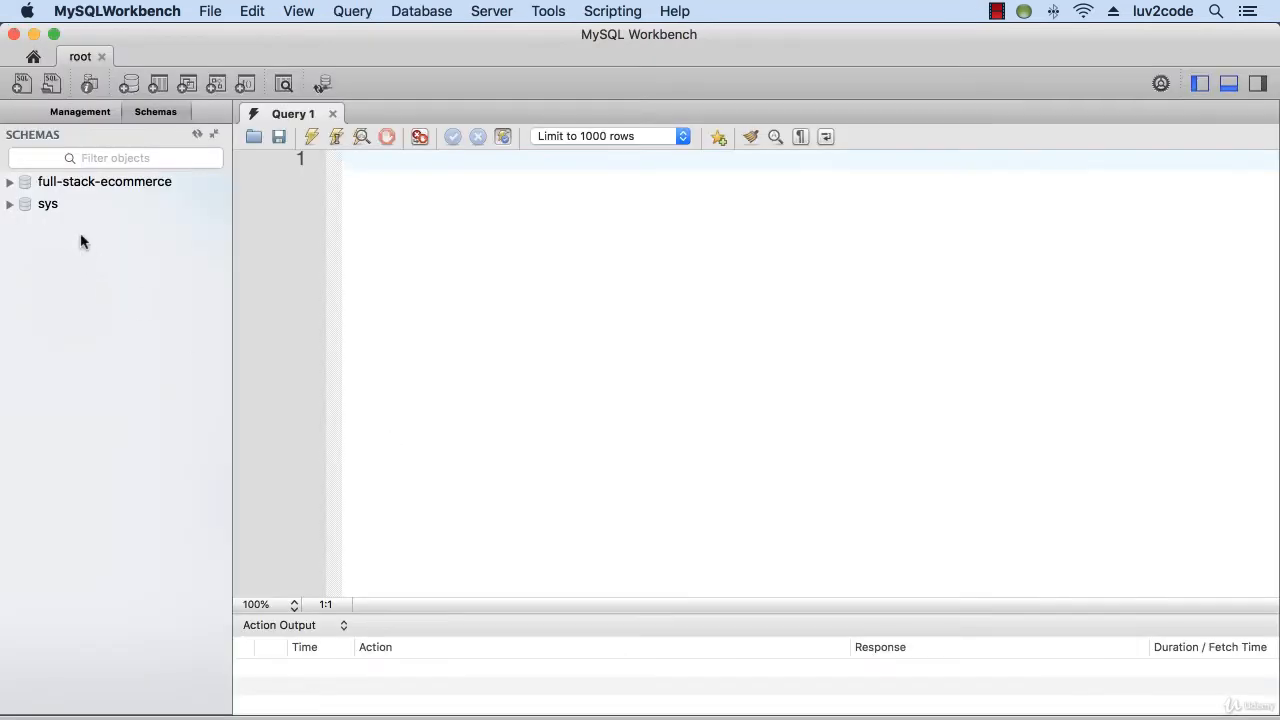
click(9, 181)
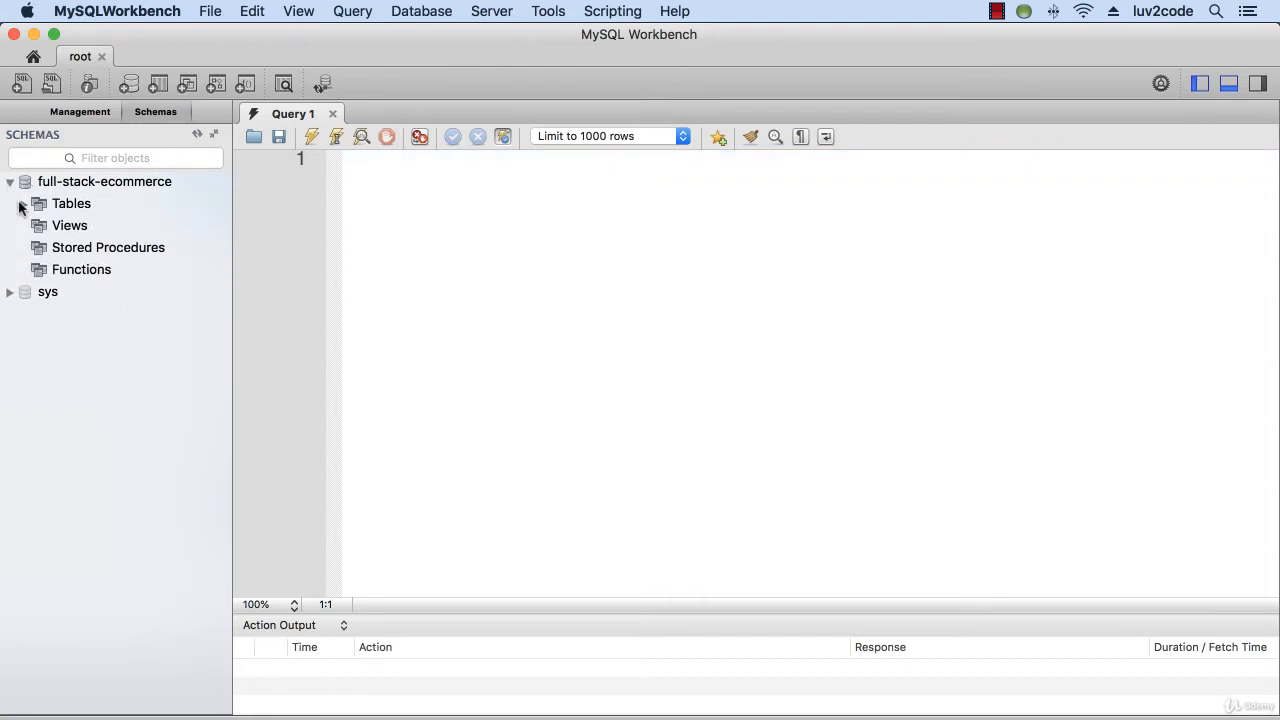
right_click(85, 227)
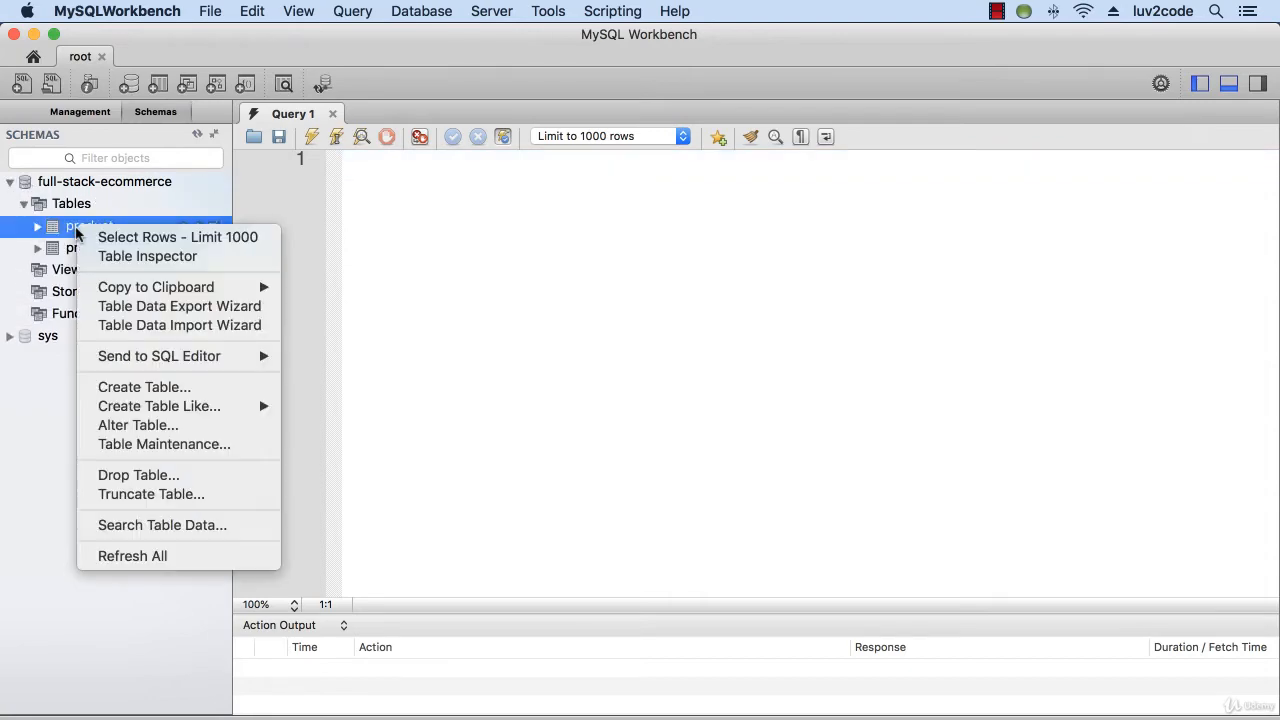
click(178, 237)
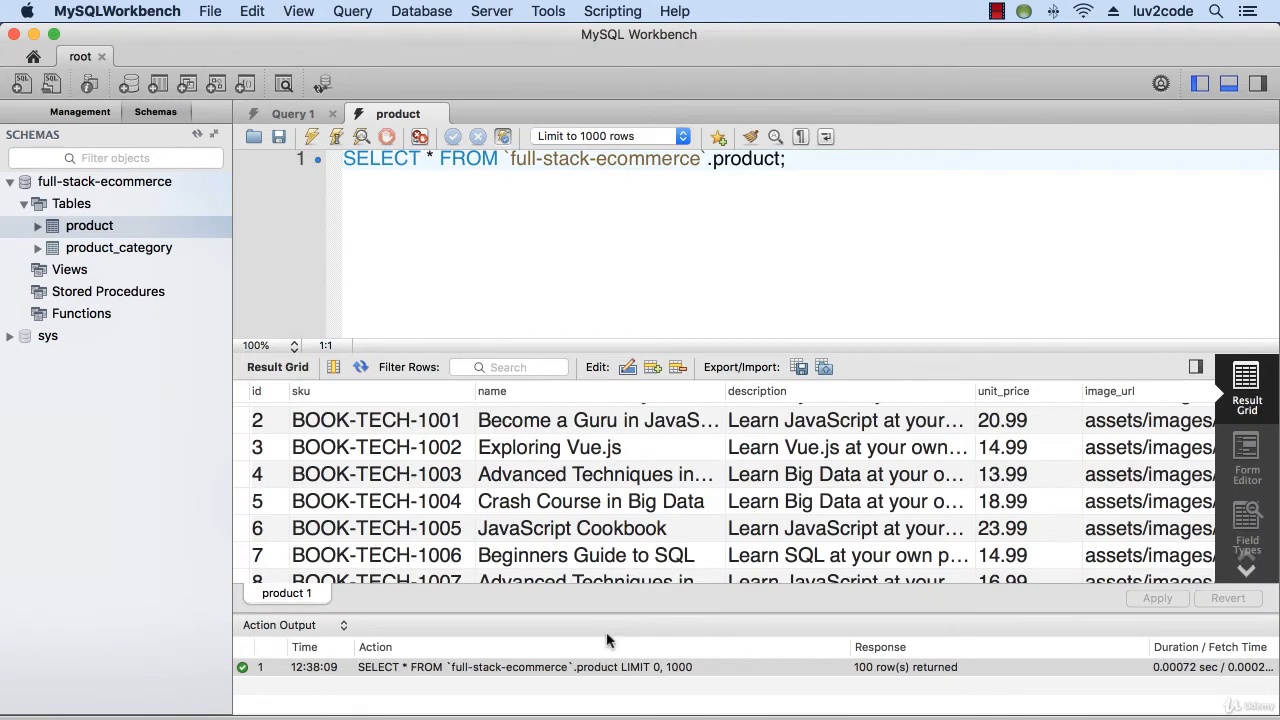
Change the query to SELECT count(*) and run it, returning 100.
click(435, 159)
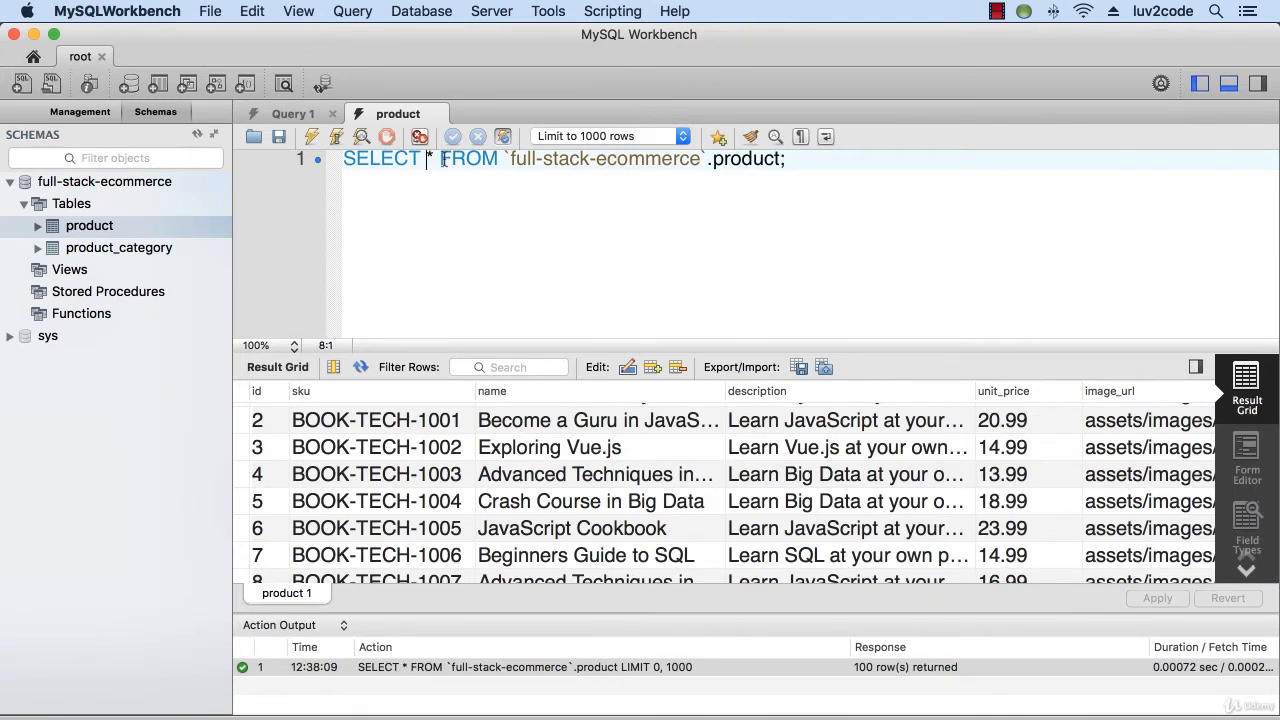
text(count()
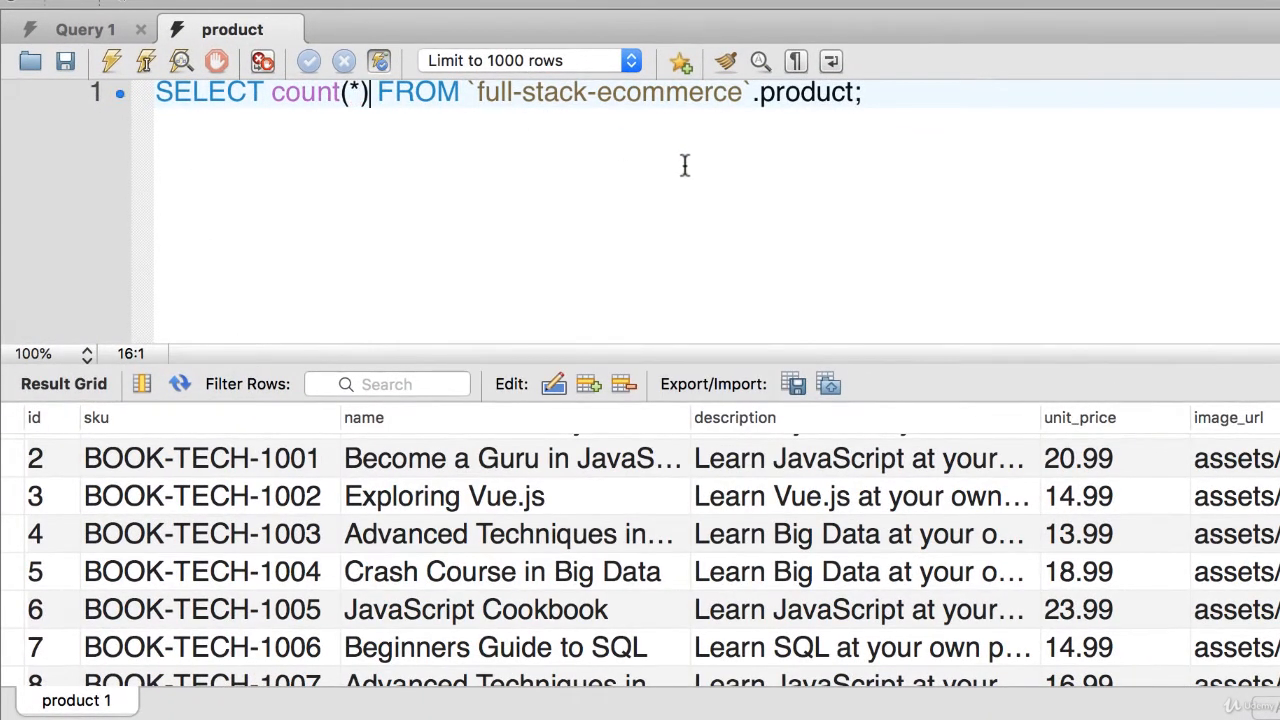
click(112, 61)
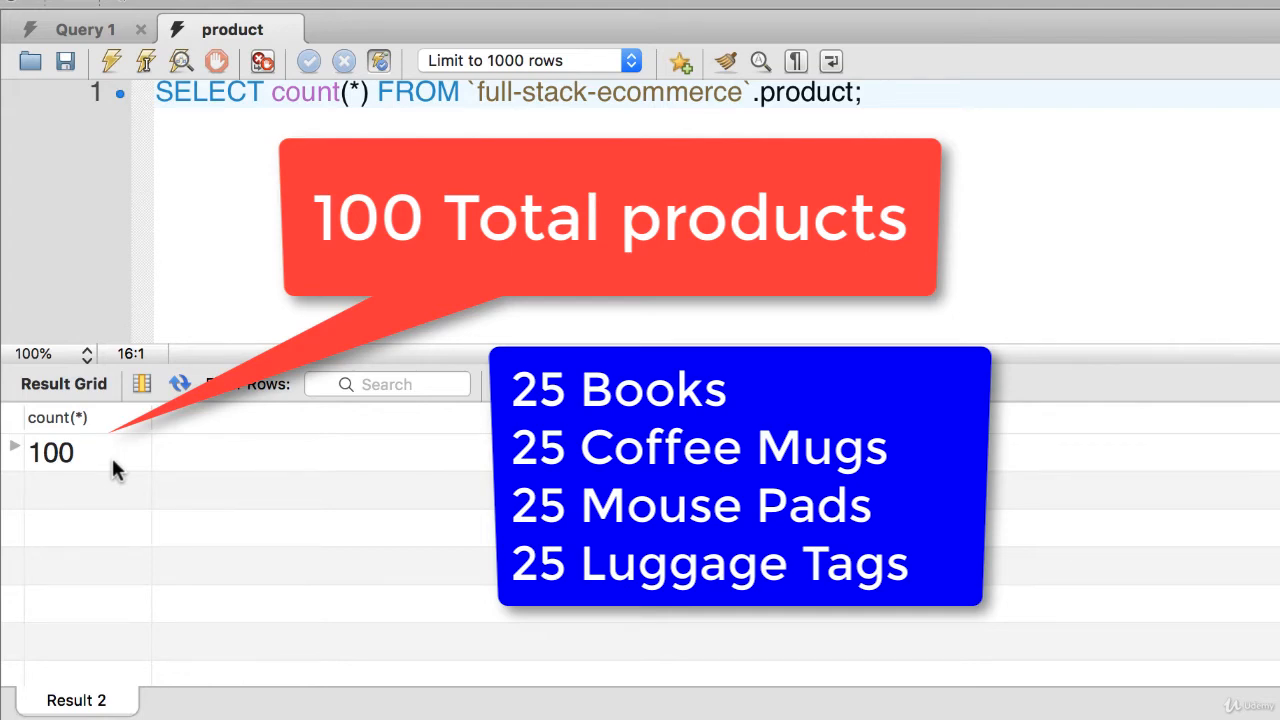
click(370, 92)
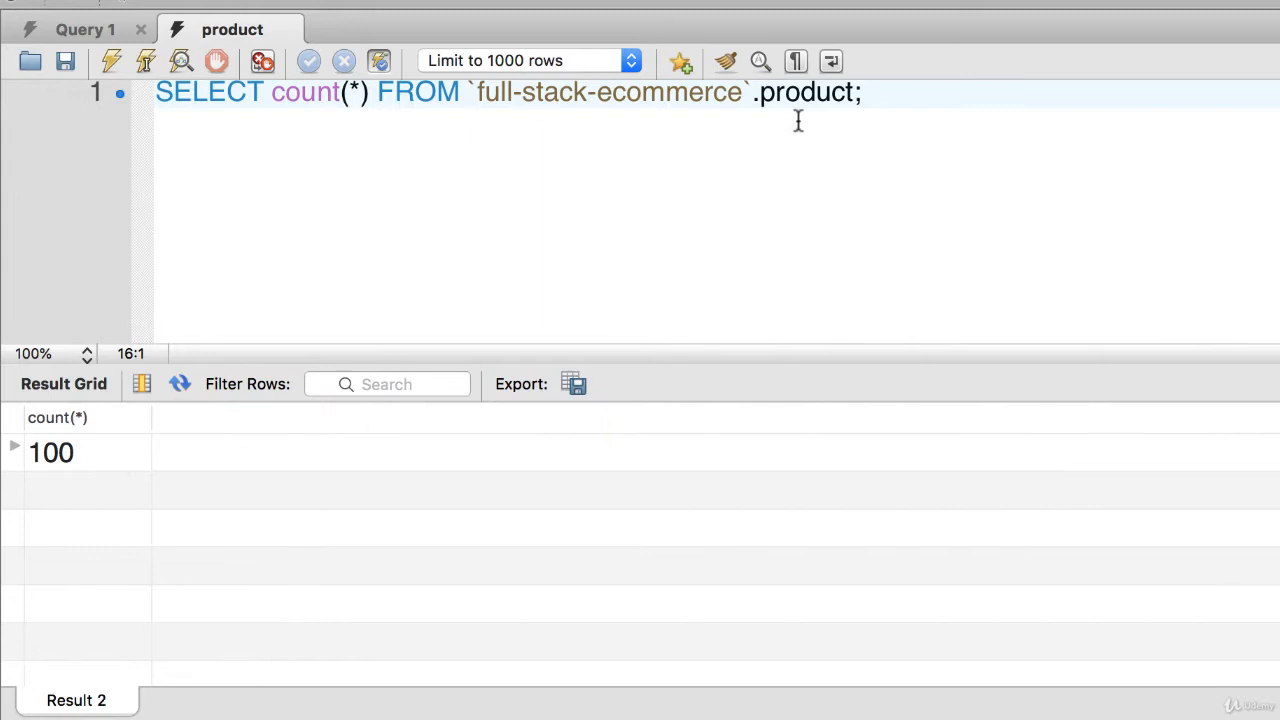
Count products with category_id=1 (25) and paste a copy of the query below.
key(Return)
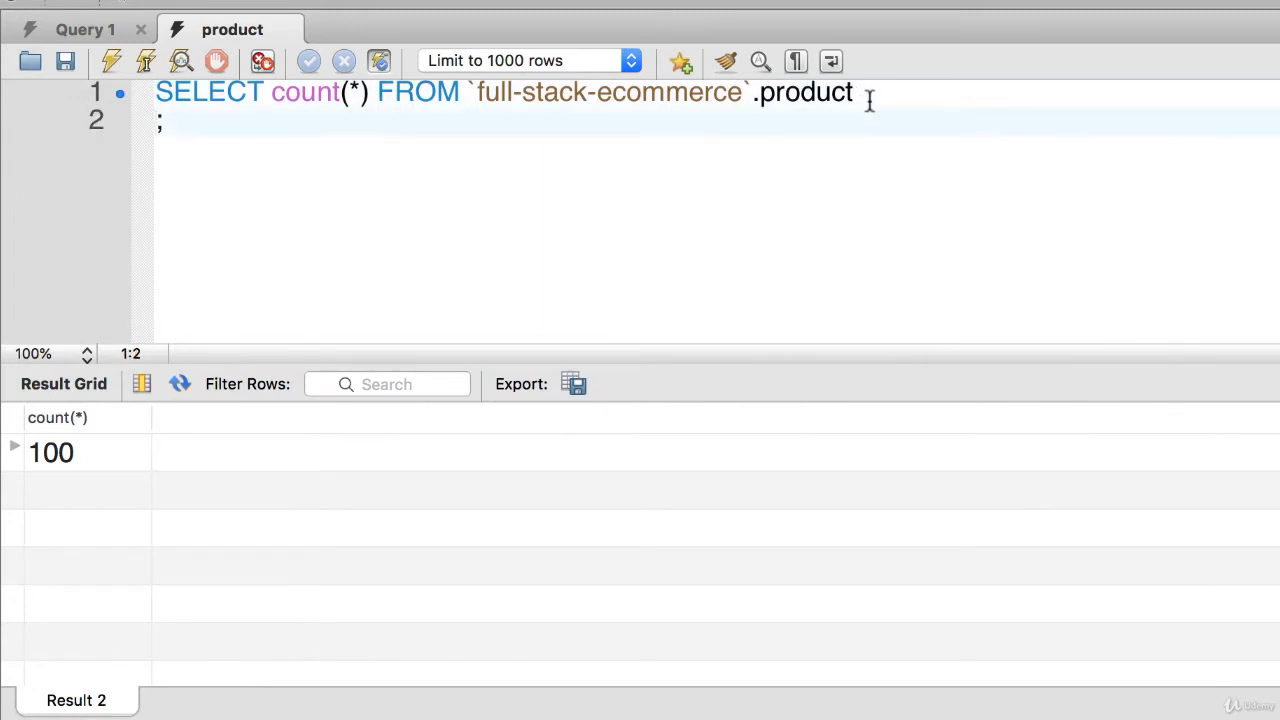
text(where)
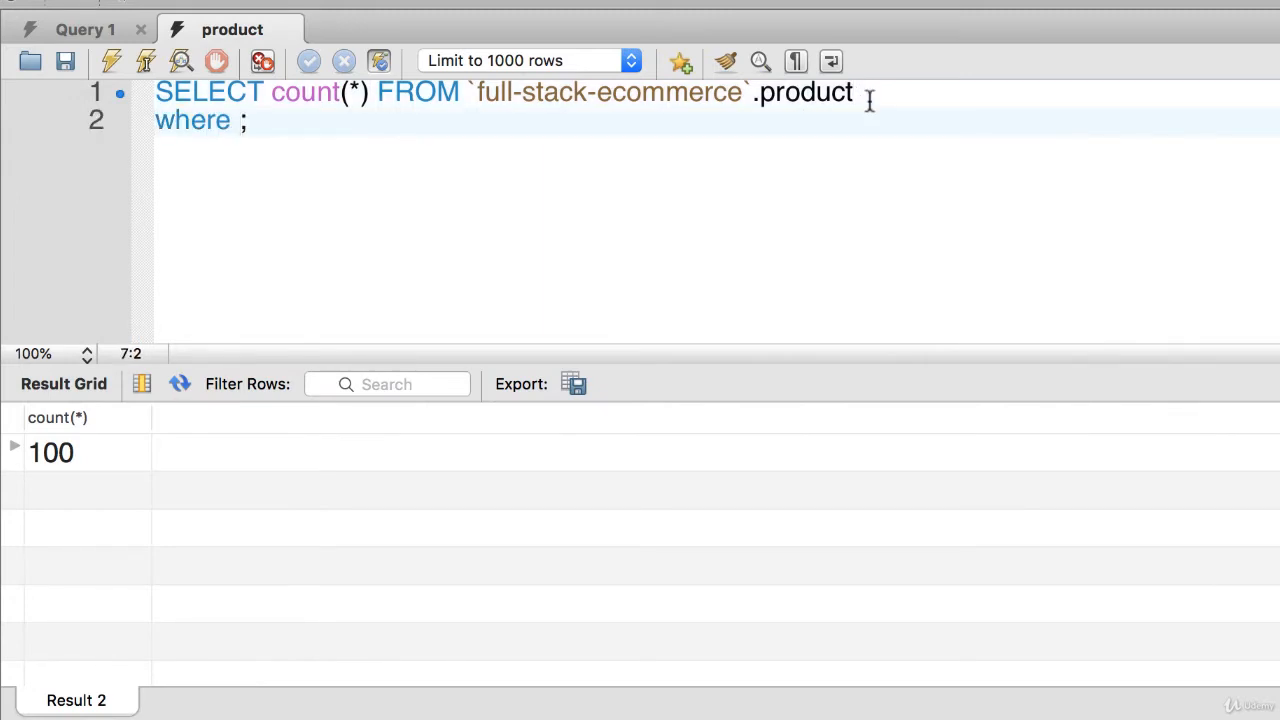
text(category_id=)
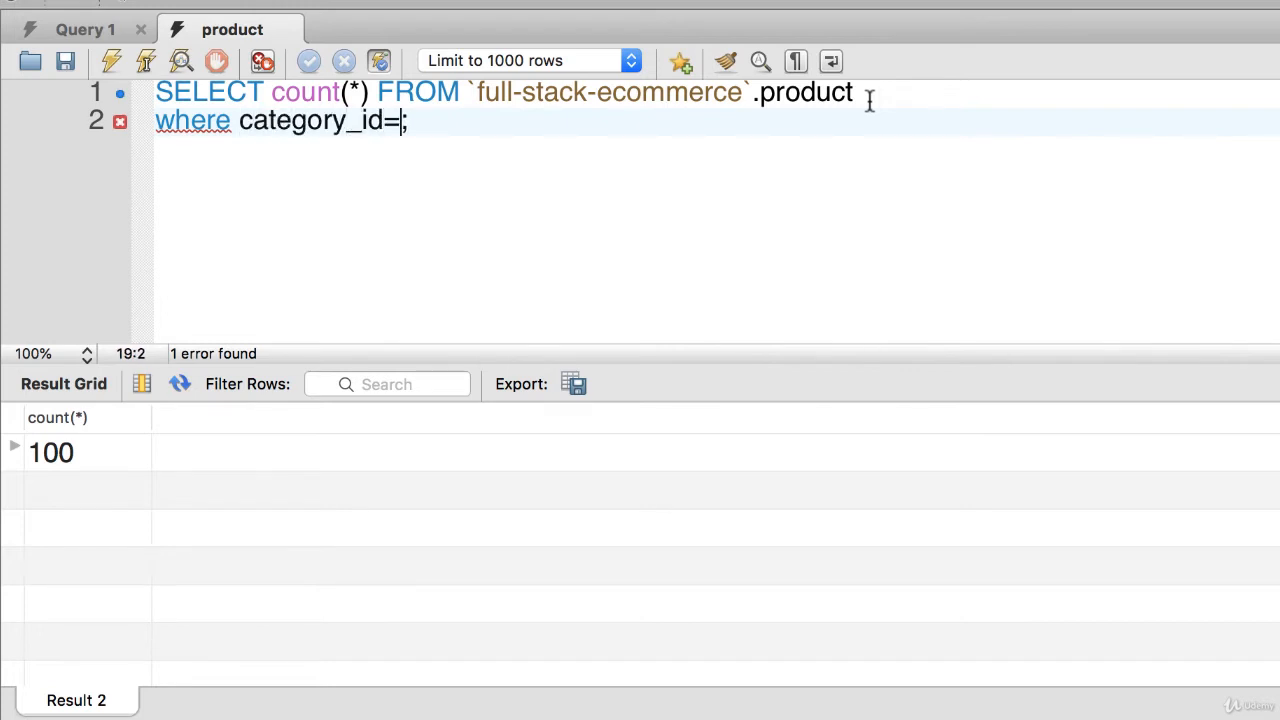
text(1)
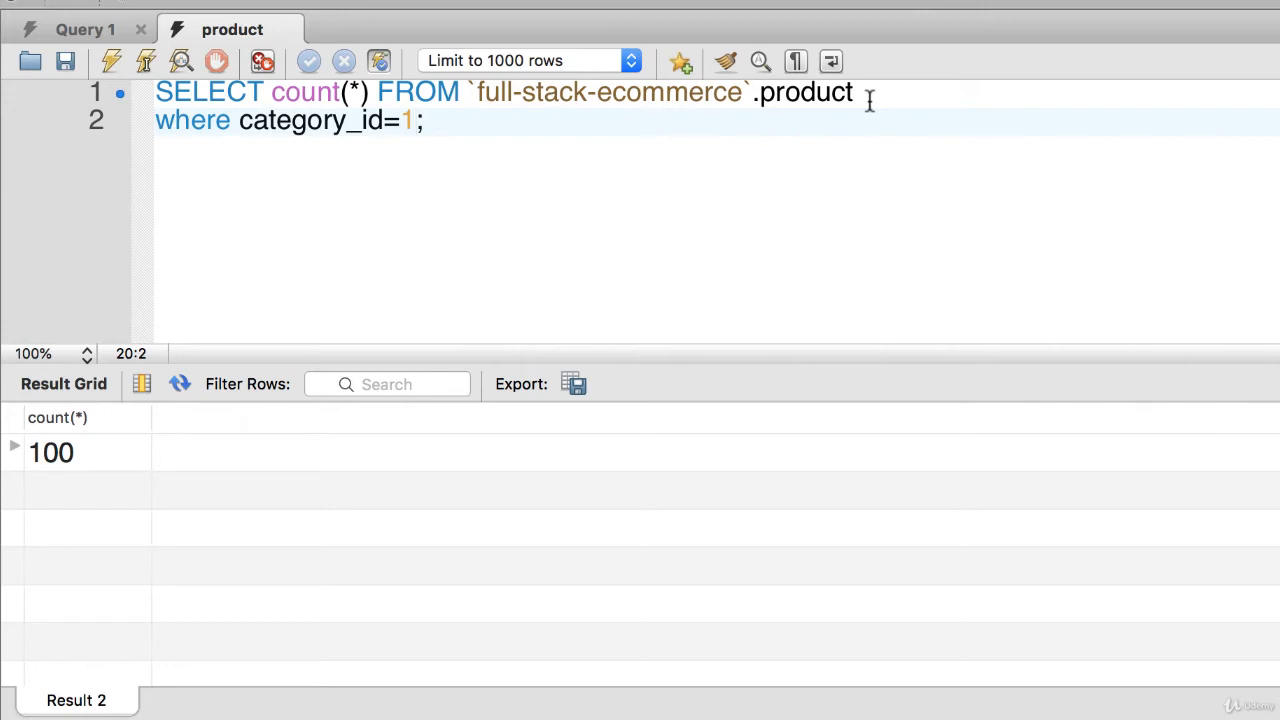
click(111, 61)
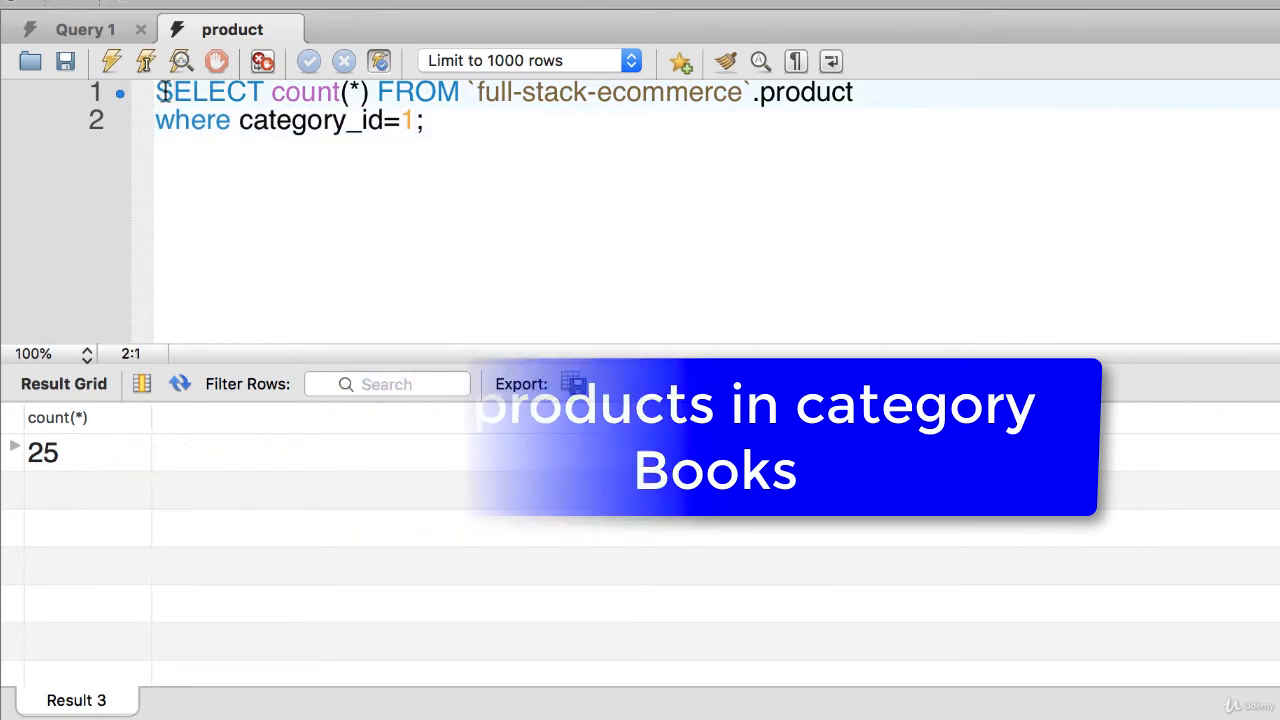
key(cmd+c)
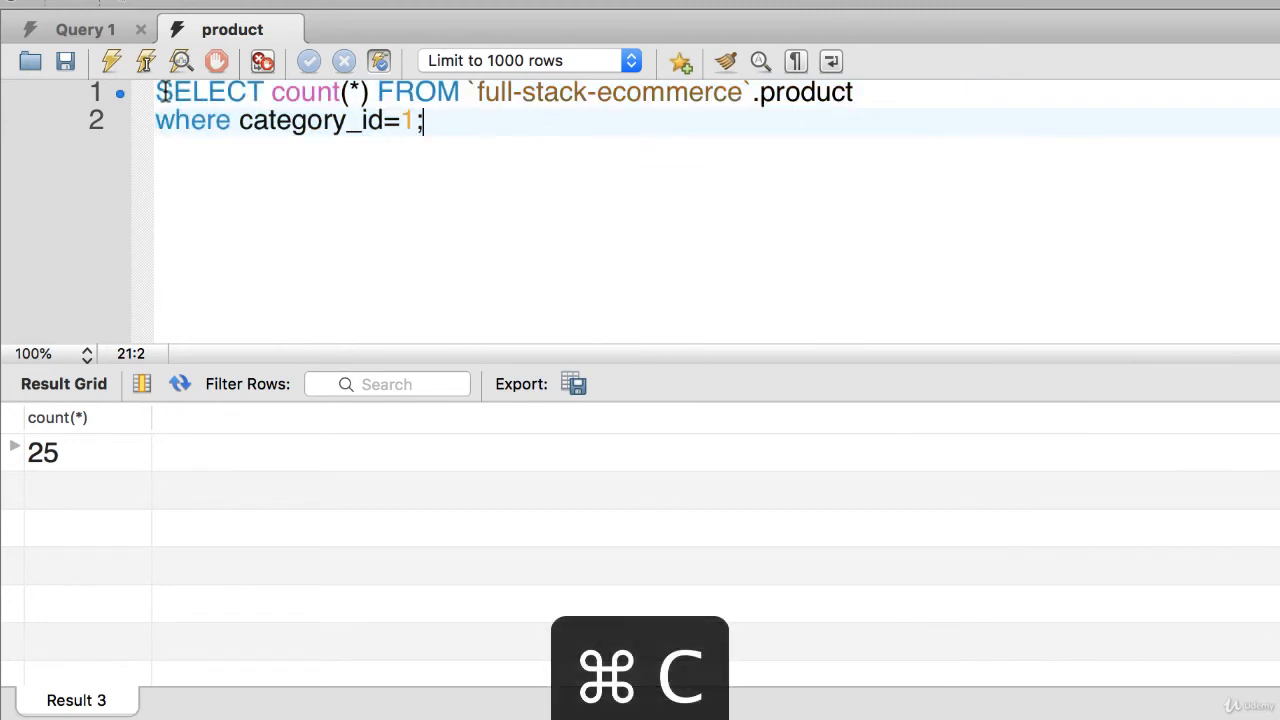
key(cmd+v)
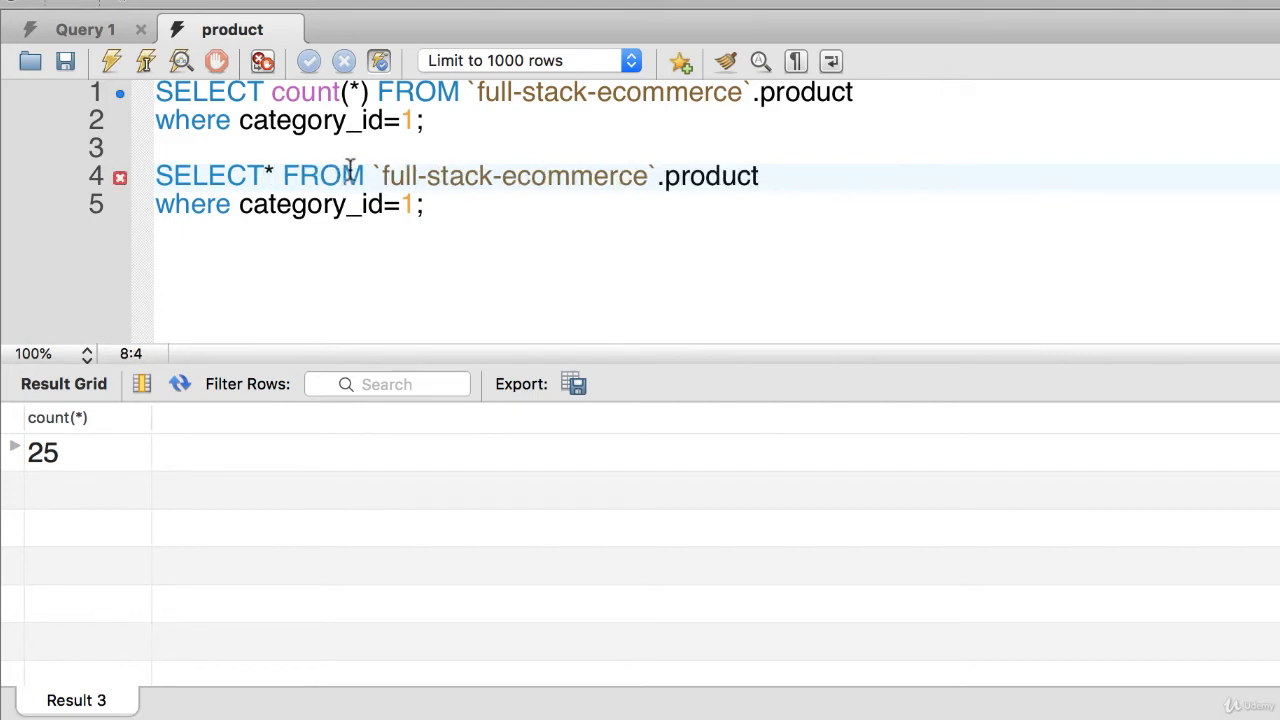
Run the SELECT * query for category 1 books, then for category 2 mugs.
drag(155, 175, 424, 204)
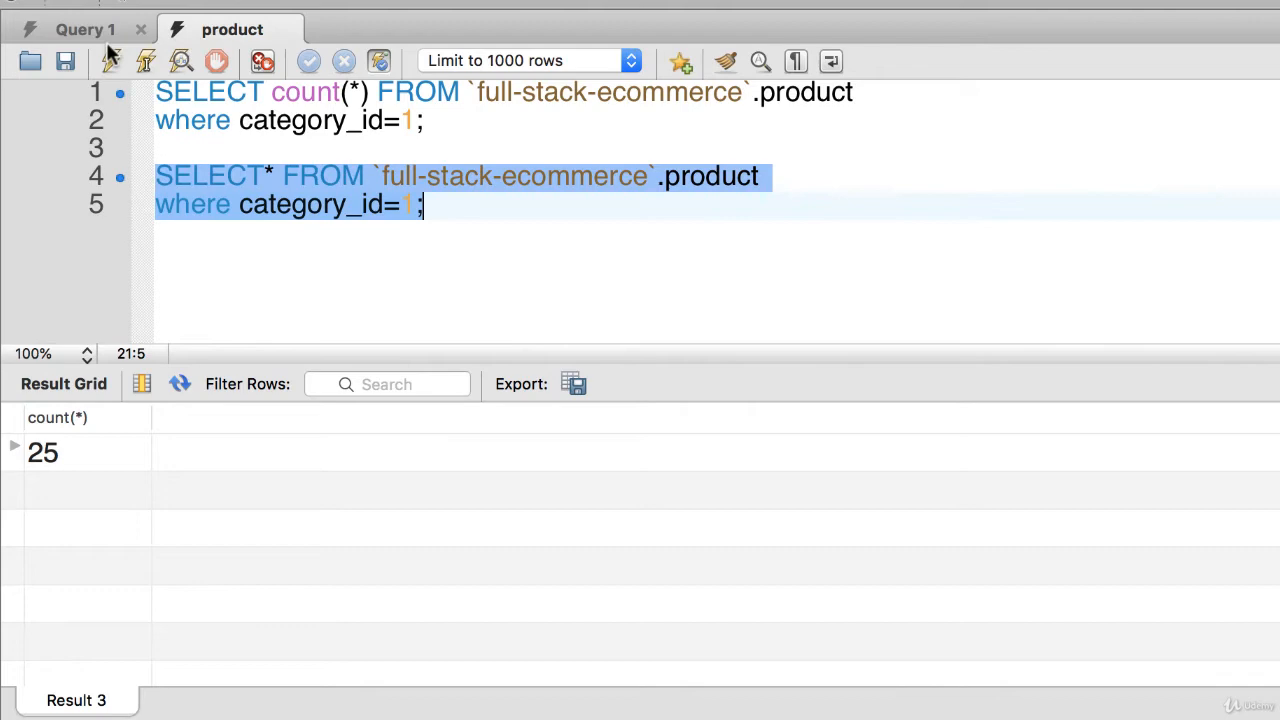
mouse_move(110, 61)
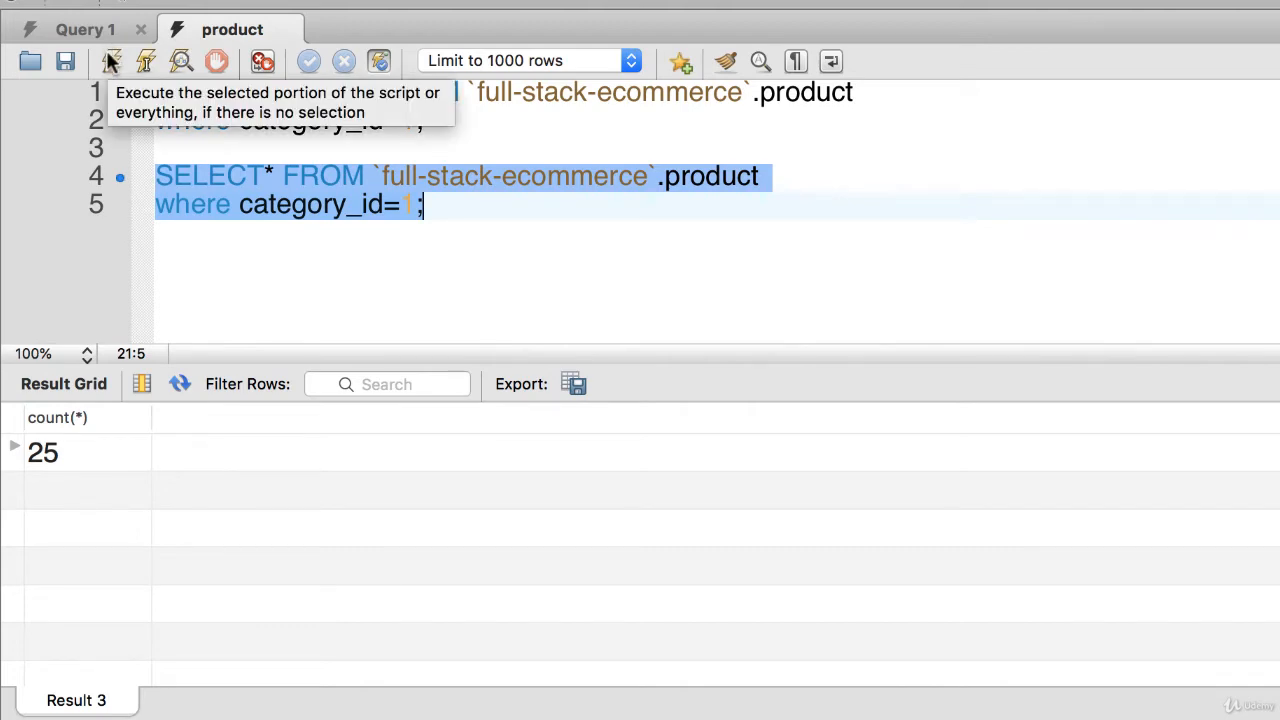
click(110, 61)
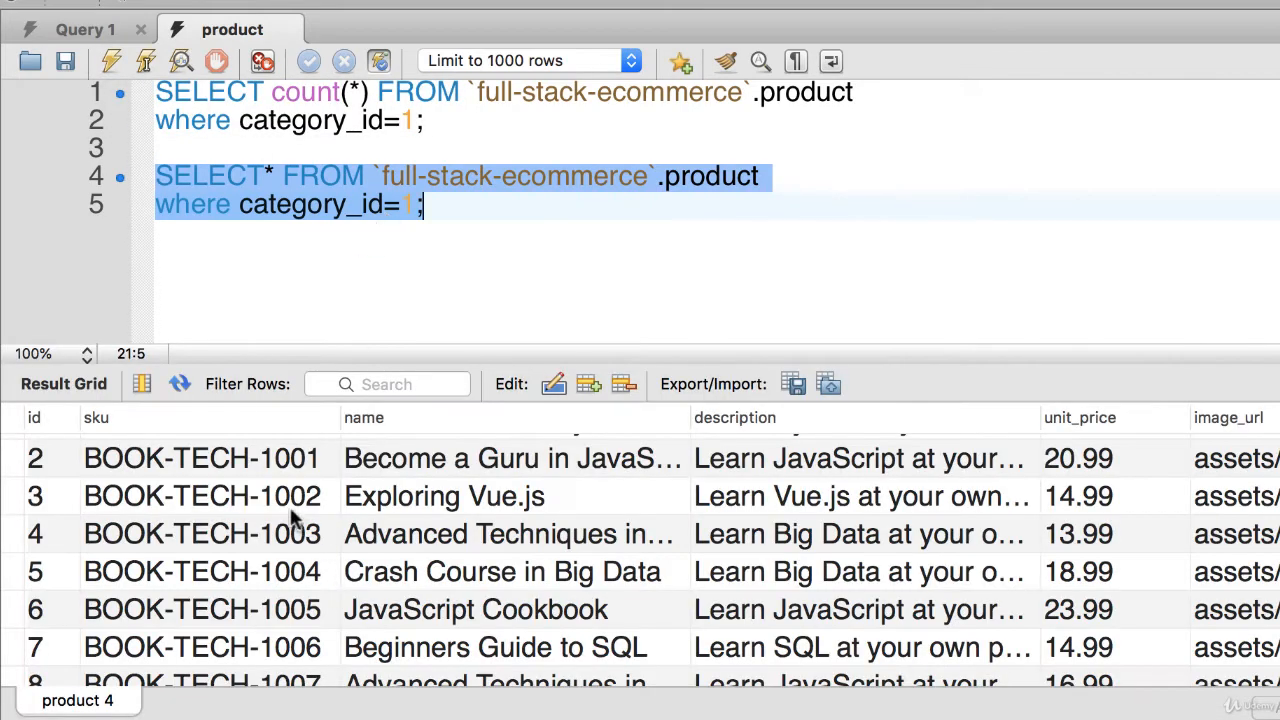
scroll(down, 3)
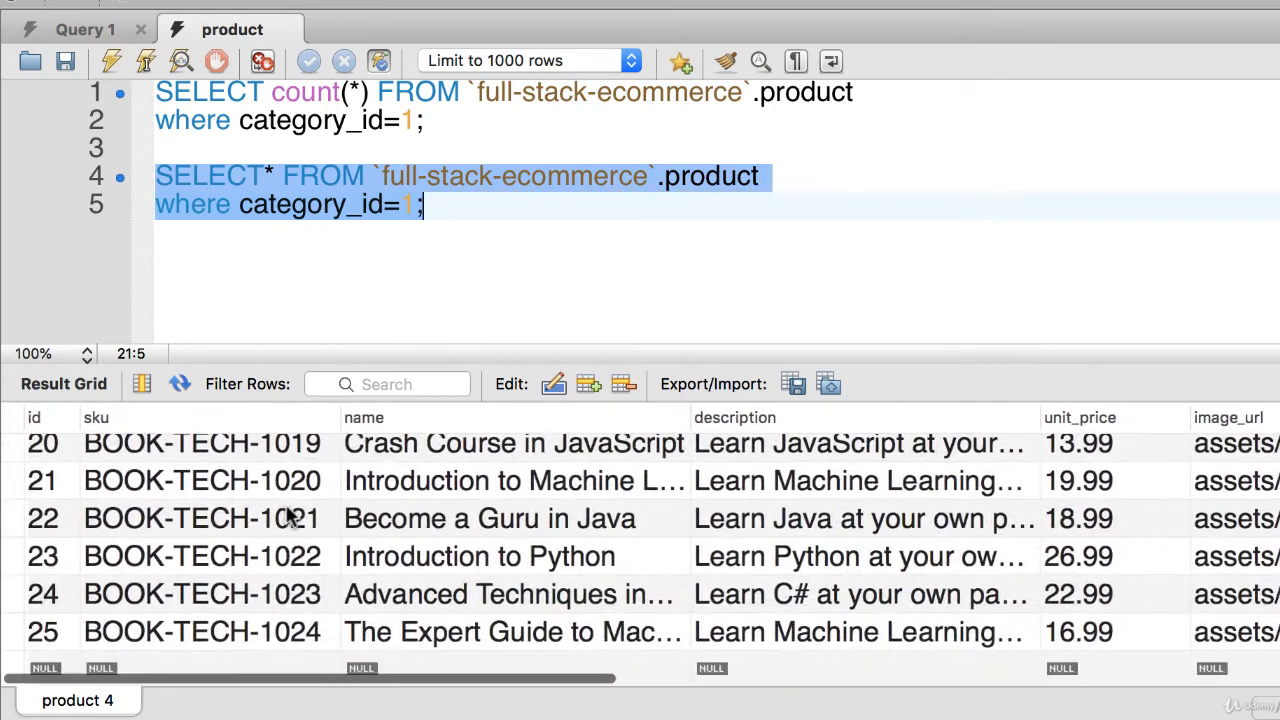
scroll(up, 3)
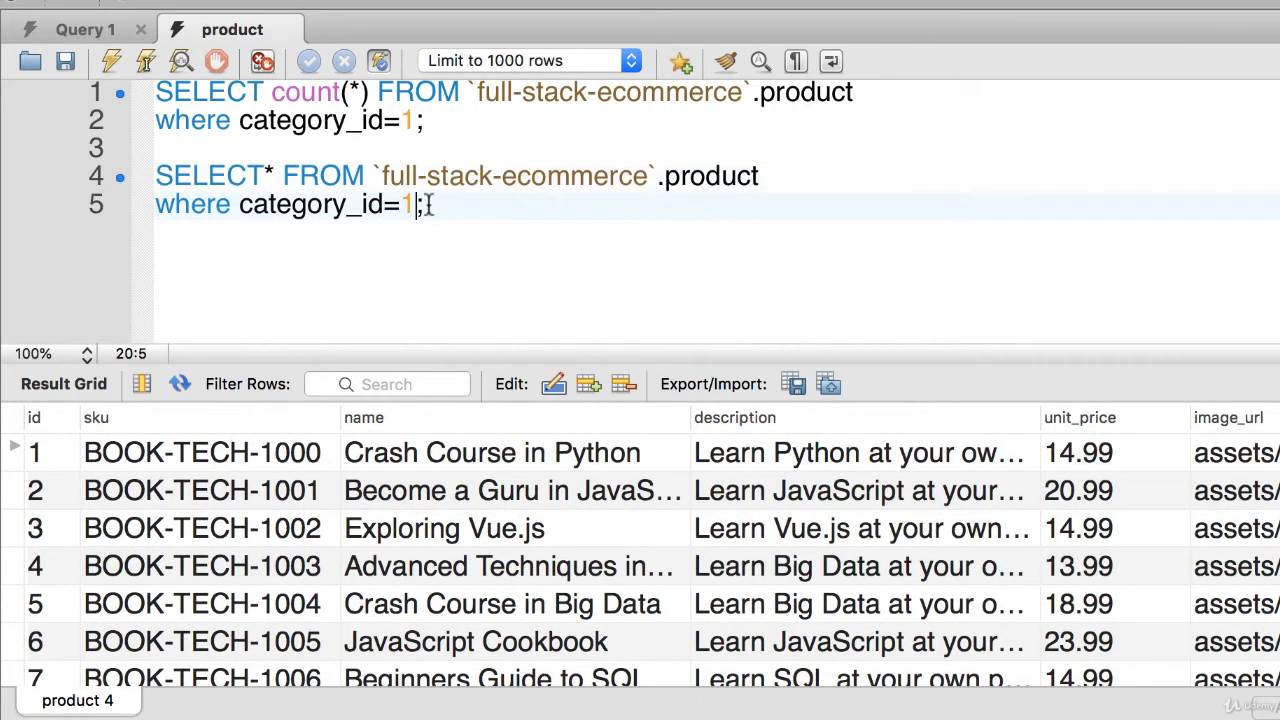
text(2)
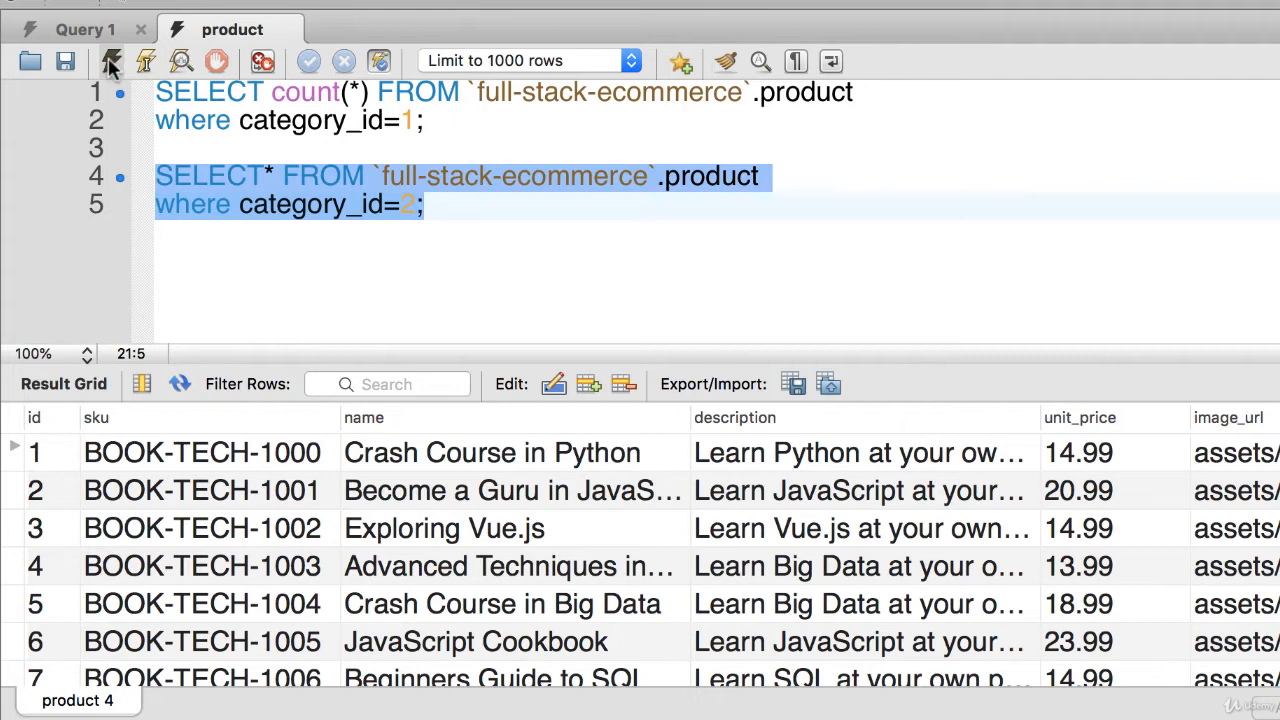
click(112, 61)
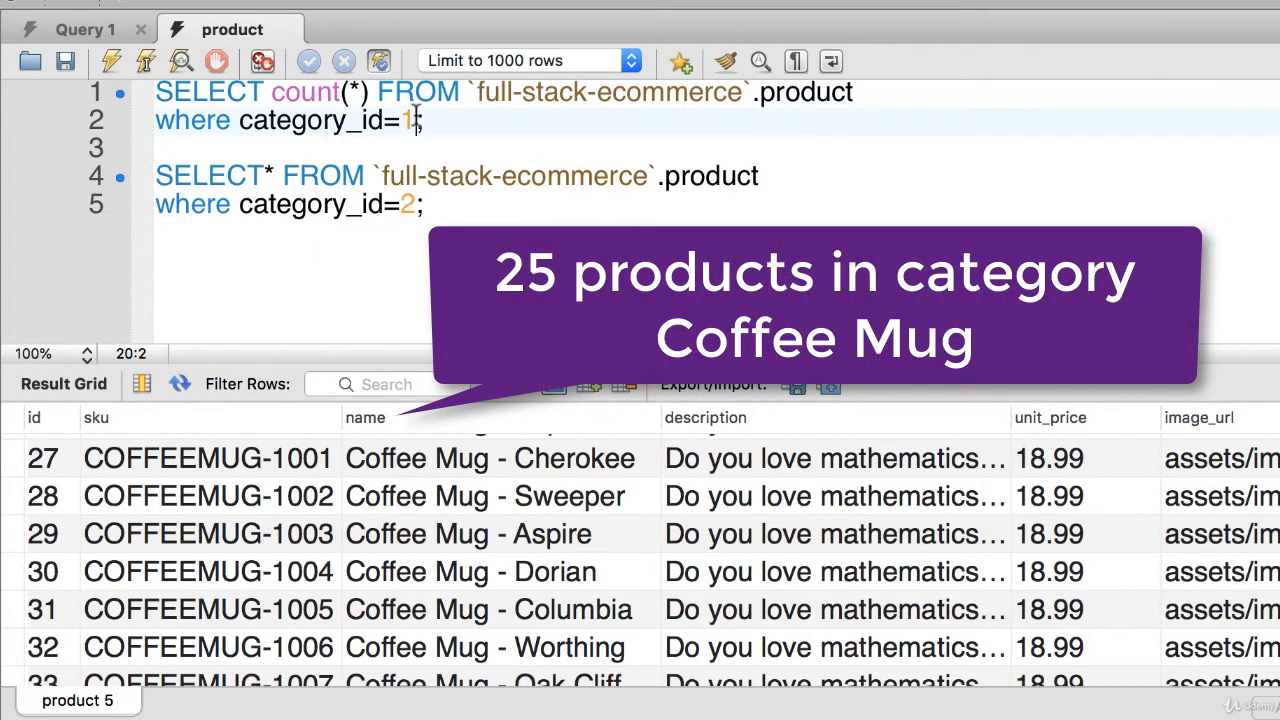
Change the count query to category_id=2 and run it, getting 25.
text(2)
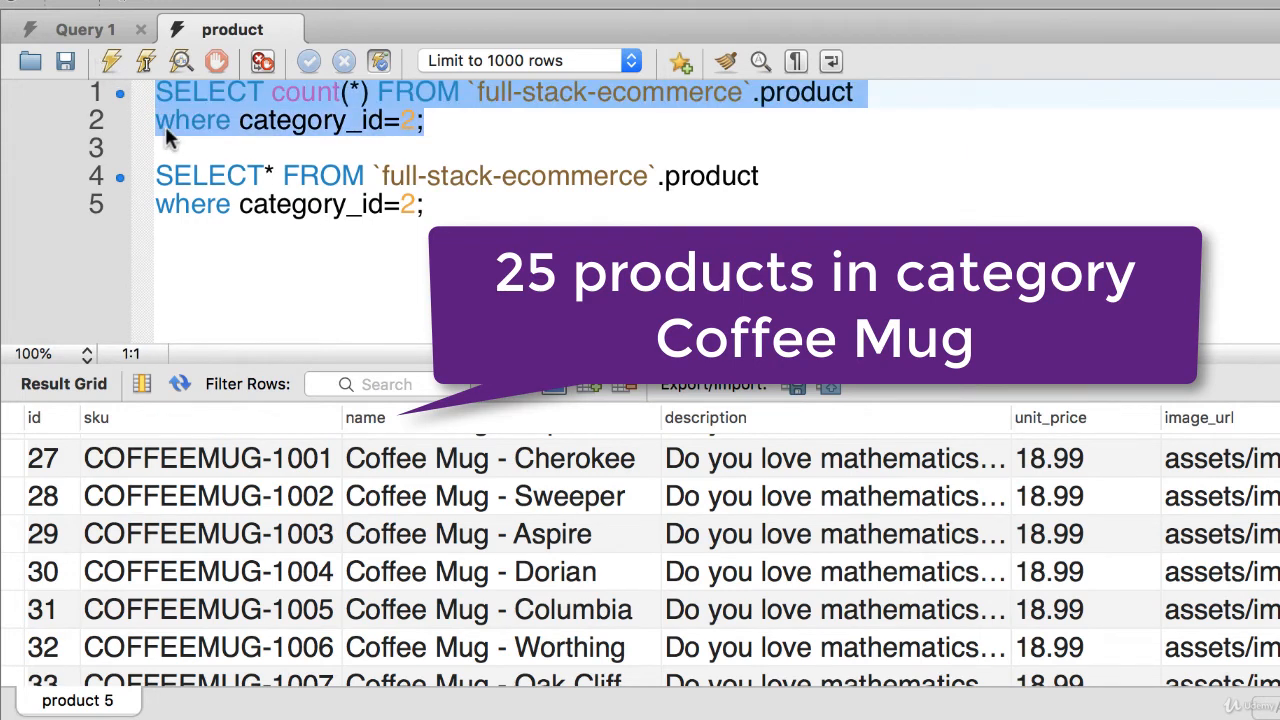
click(111, 61)
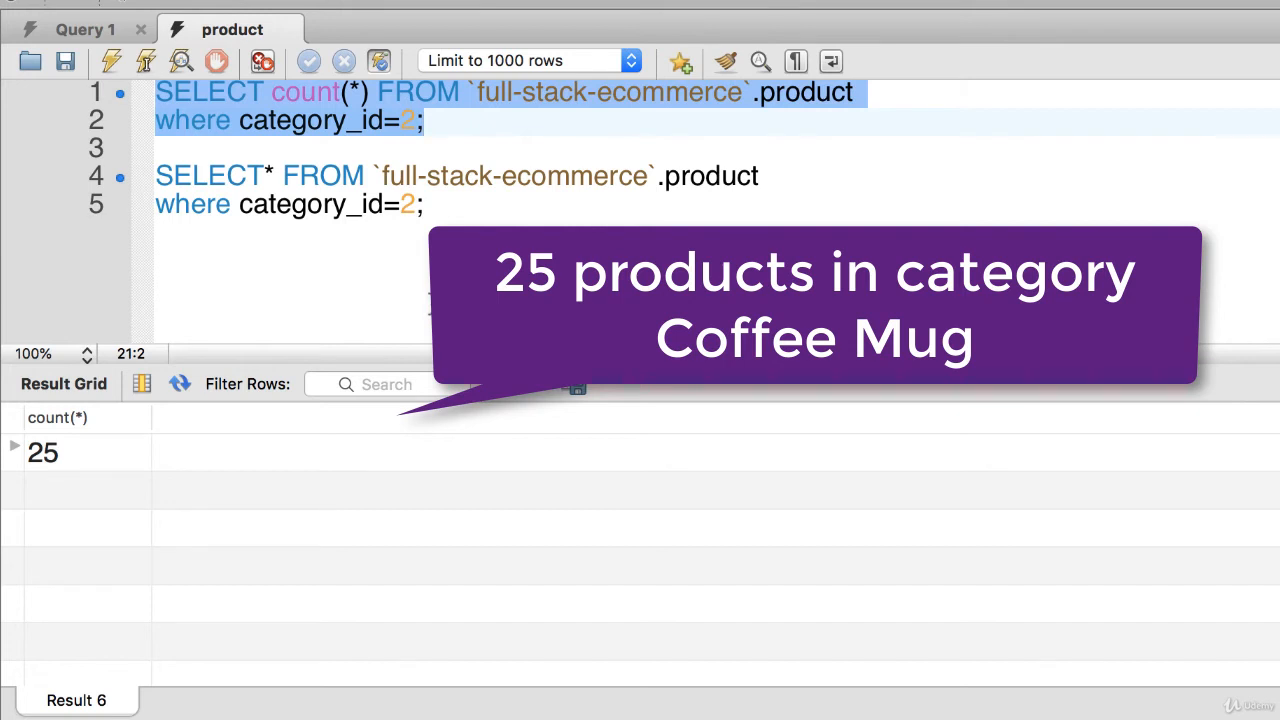
click(422, 204)
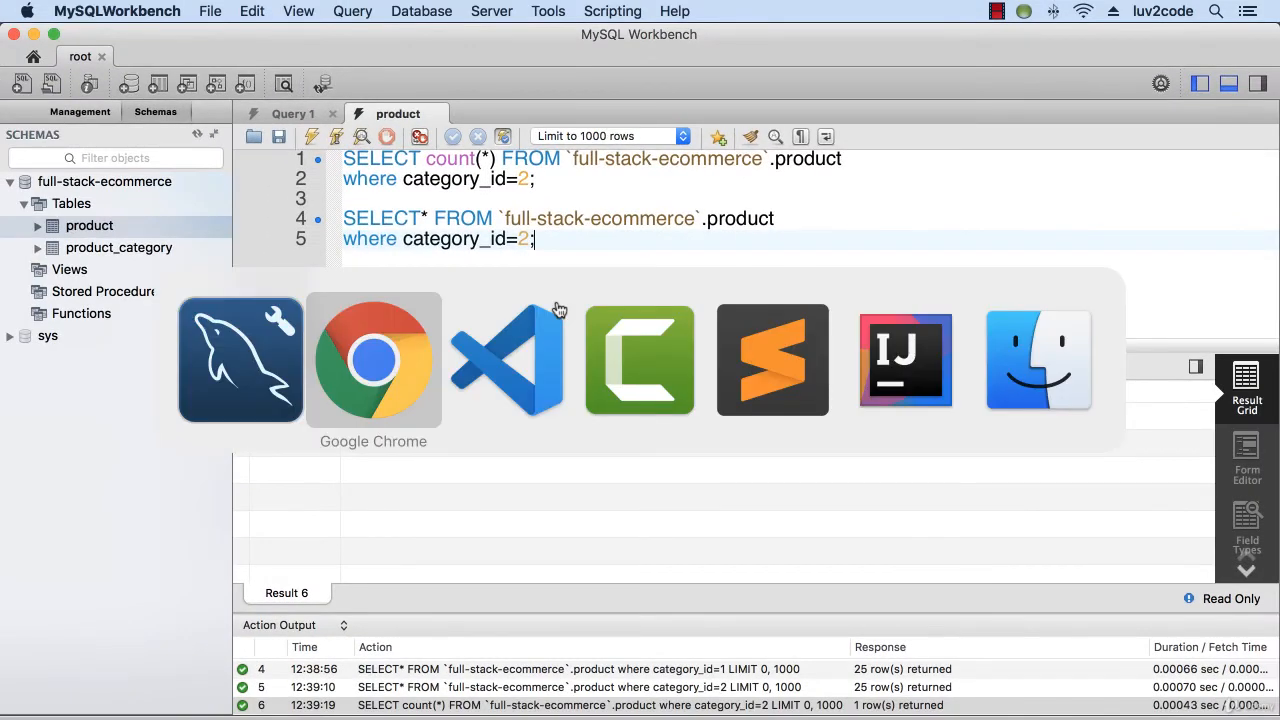
In Chrome, show the Mouse Pads category and scroll to its three-page pagination bar.
click(373, 359)
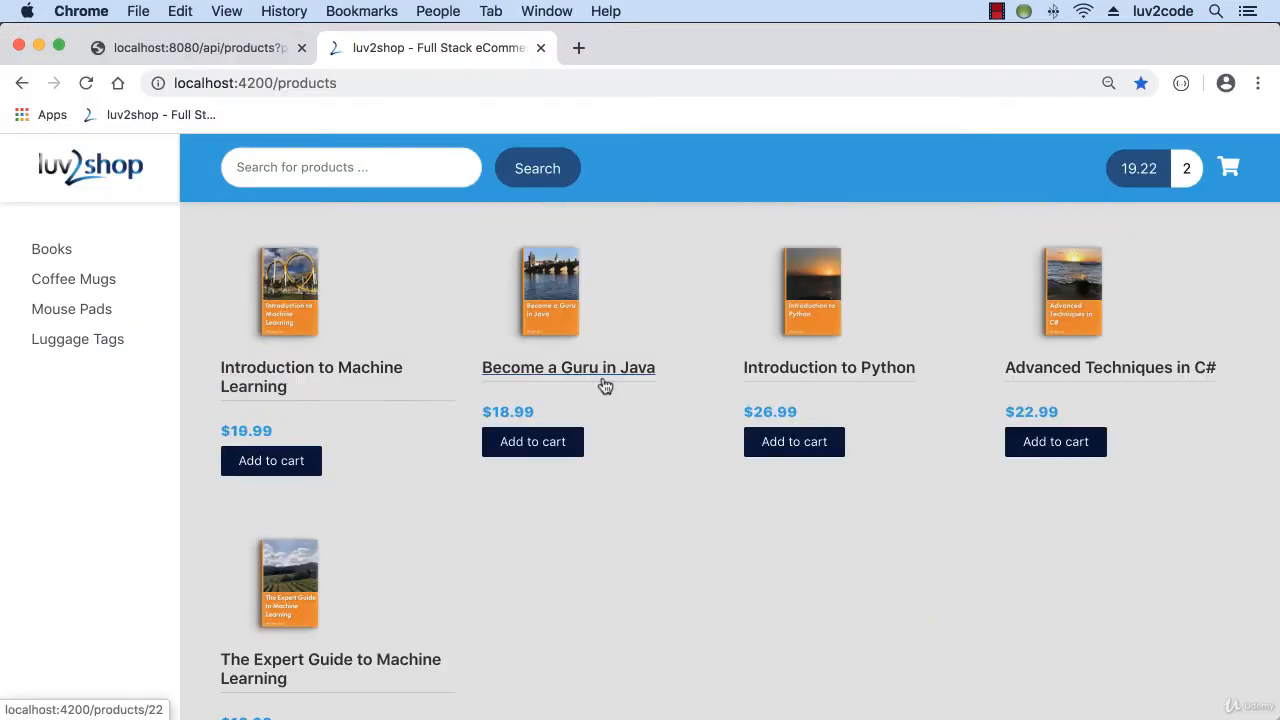
click(74, 308)
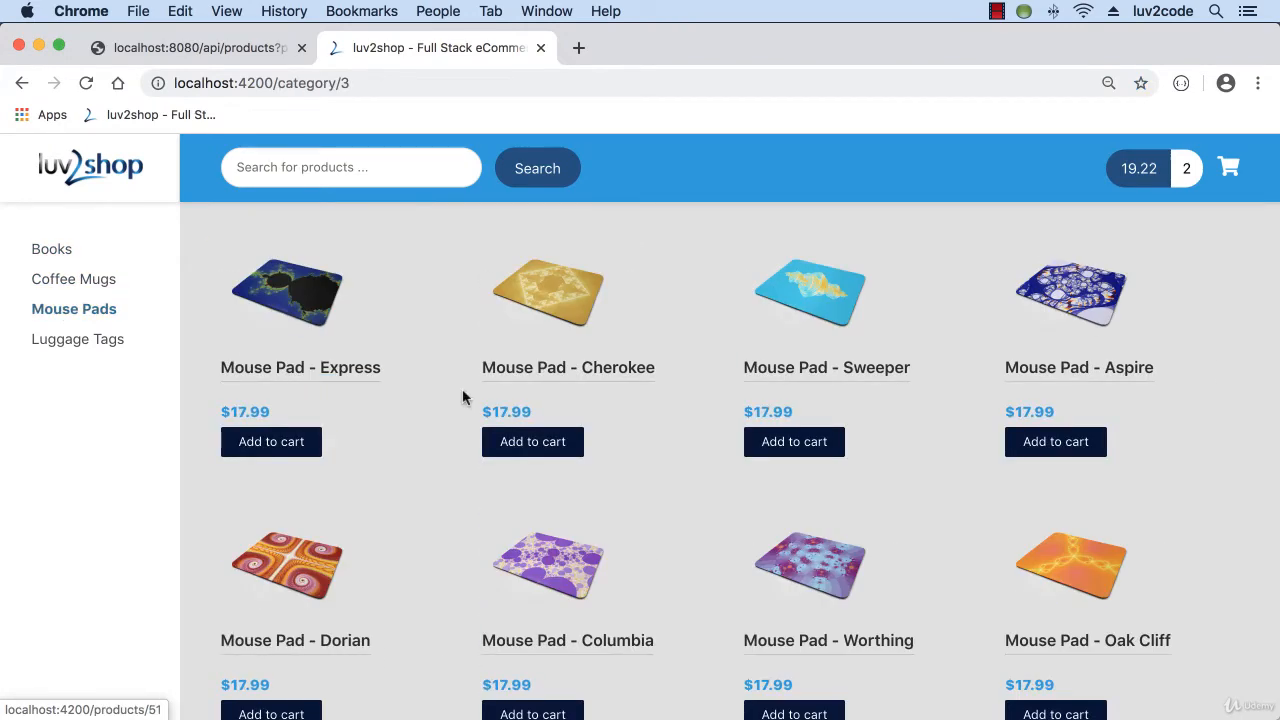
scroll(down, 3)
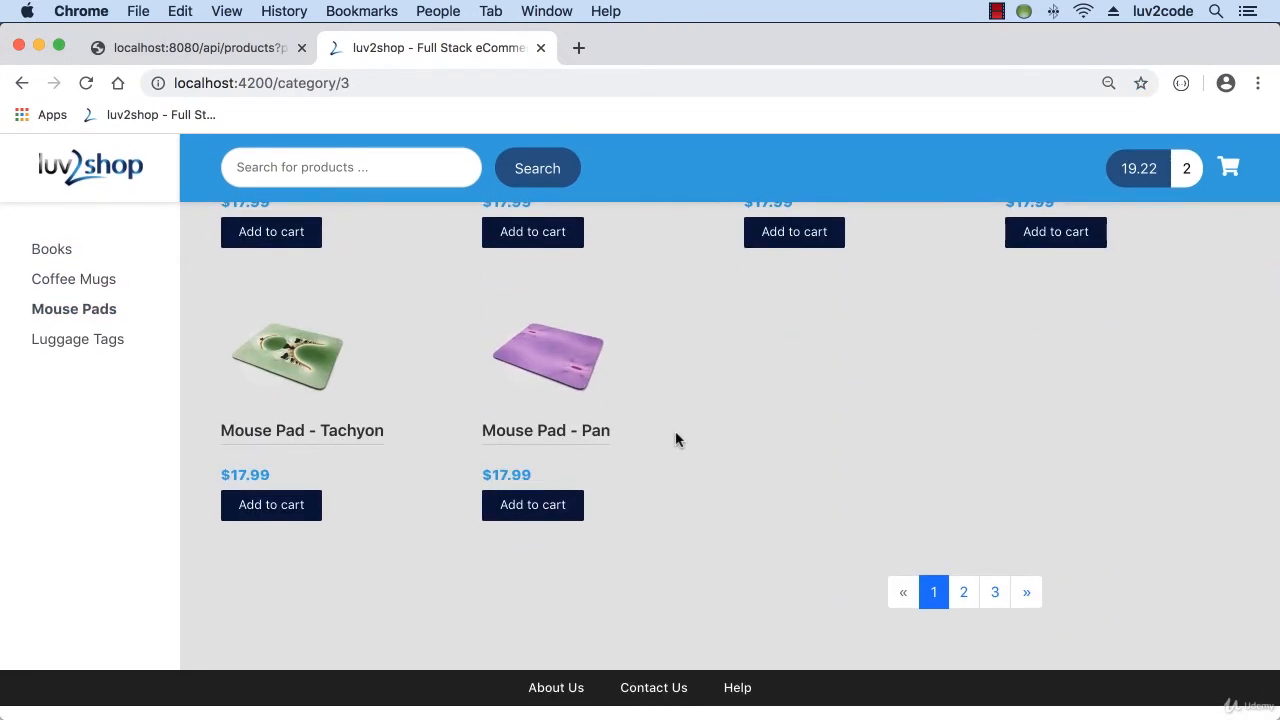
scroll(up, 3)
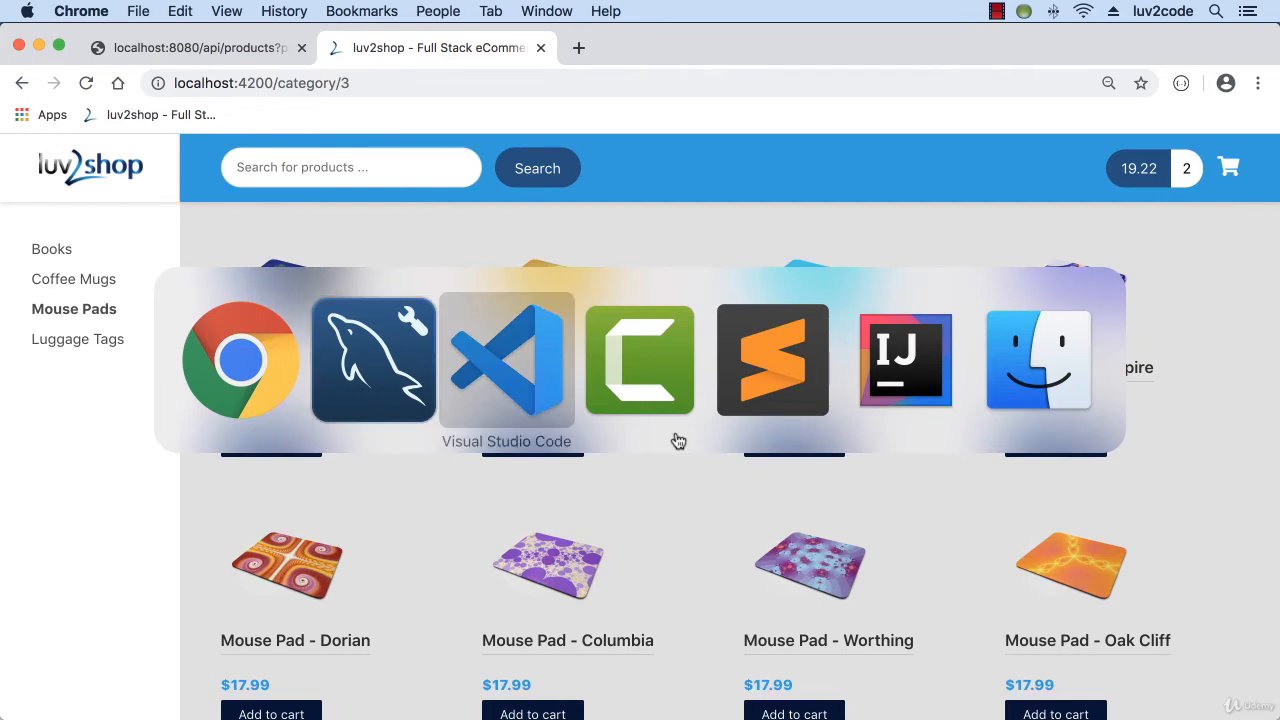
Open product-list.component.ts, hide the sidebar, and change thePageSize from 10 to 5.
click(507, 360)
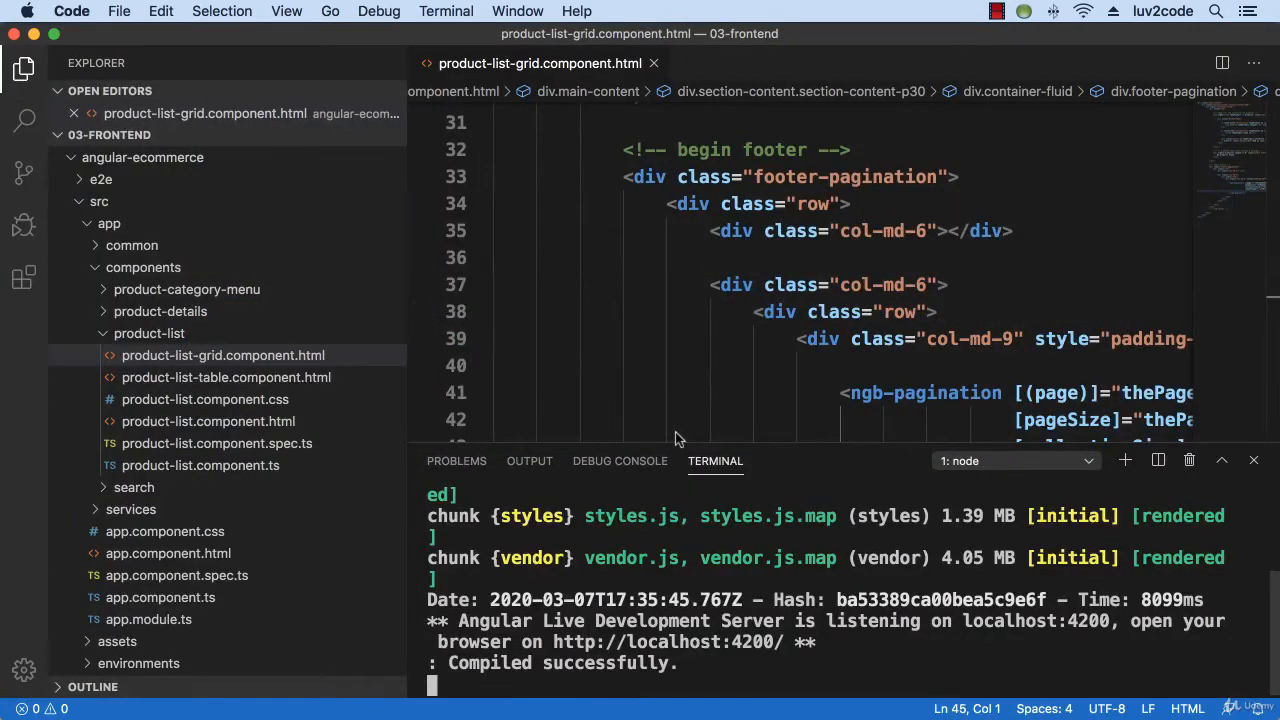
mouse_move(505, 415)
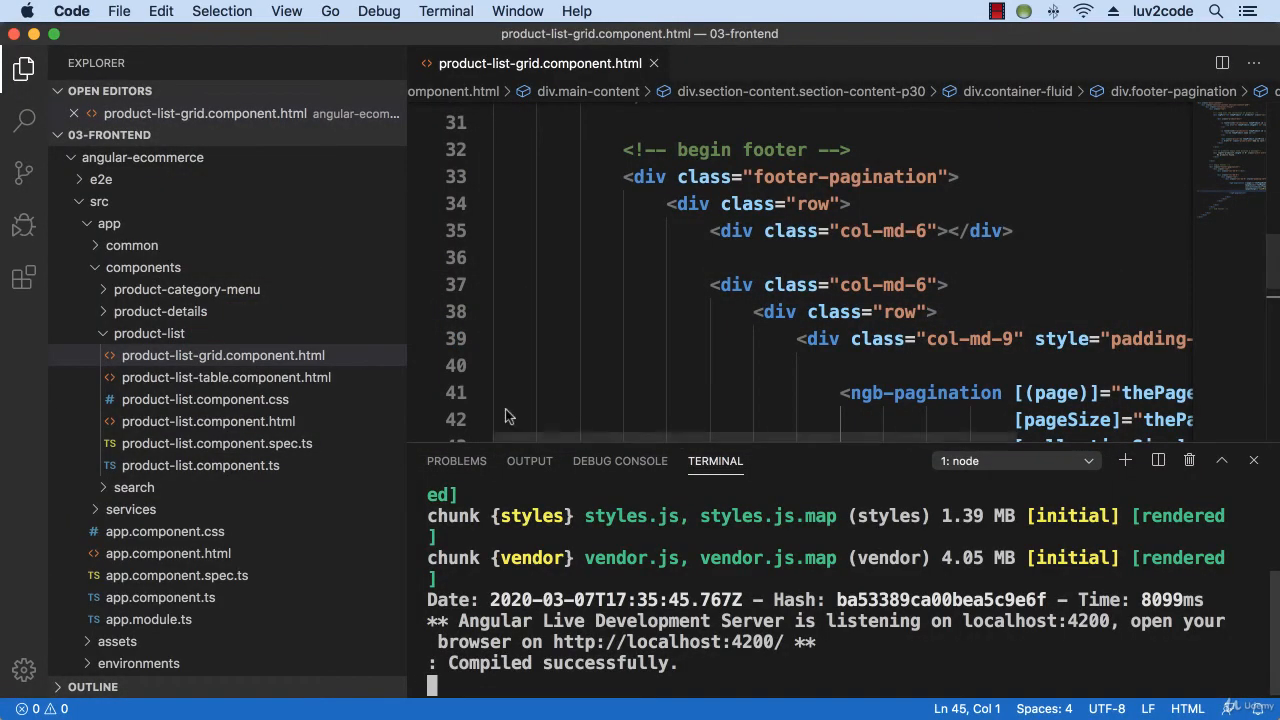
mouse_move(183, 468)
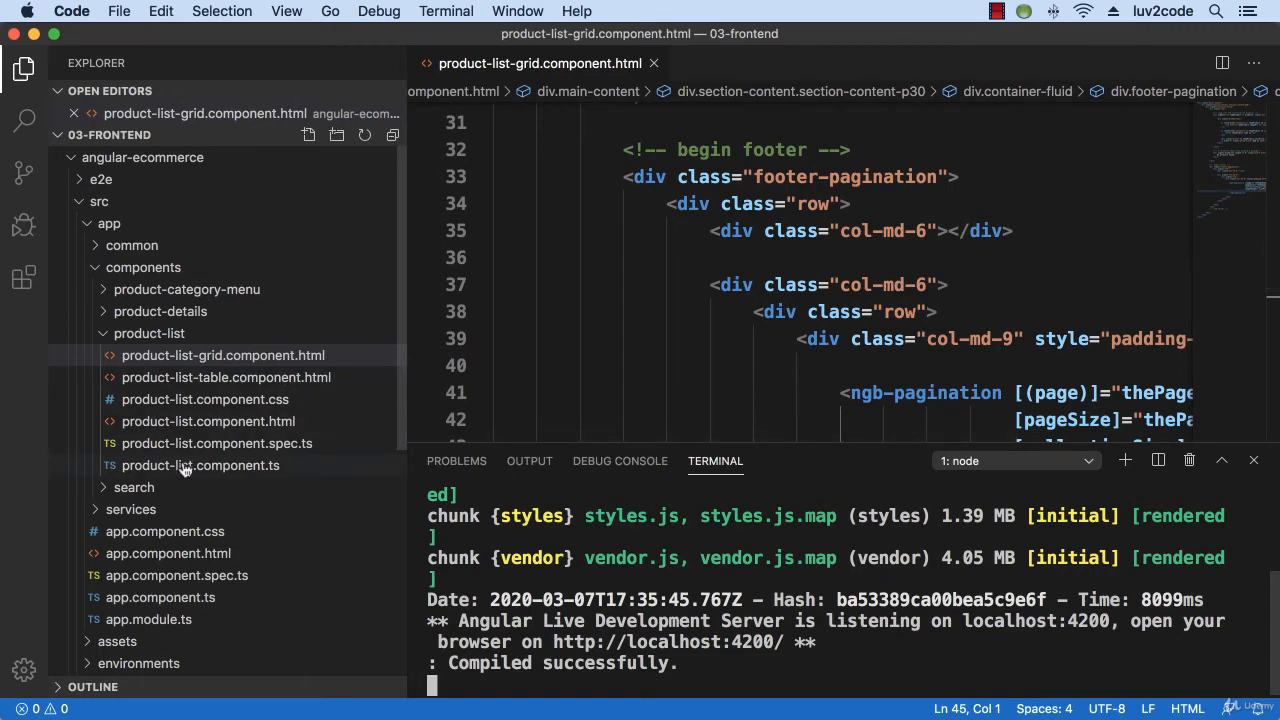
click(200, 465)
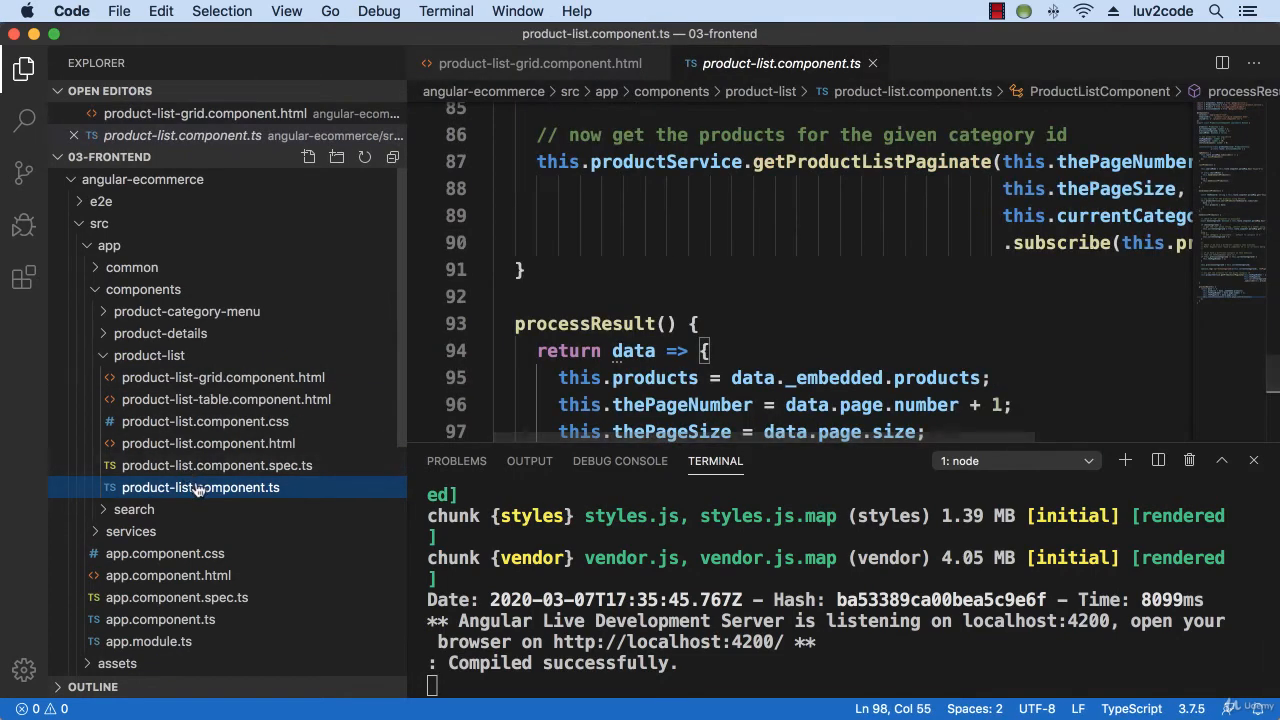
click(23, 68)
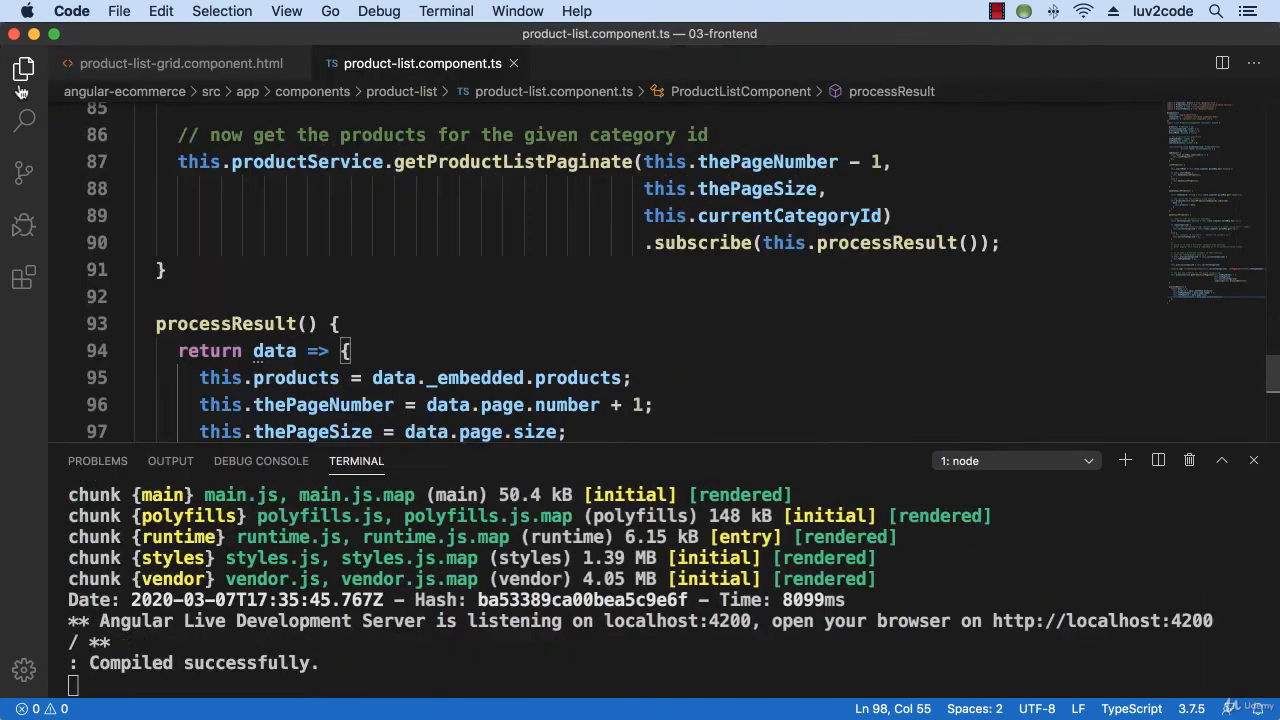
mouse_move(327, 217)
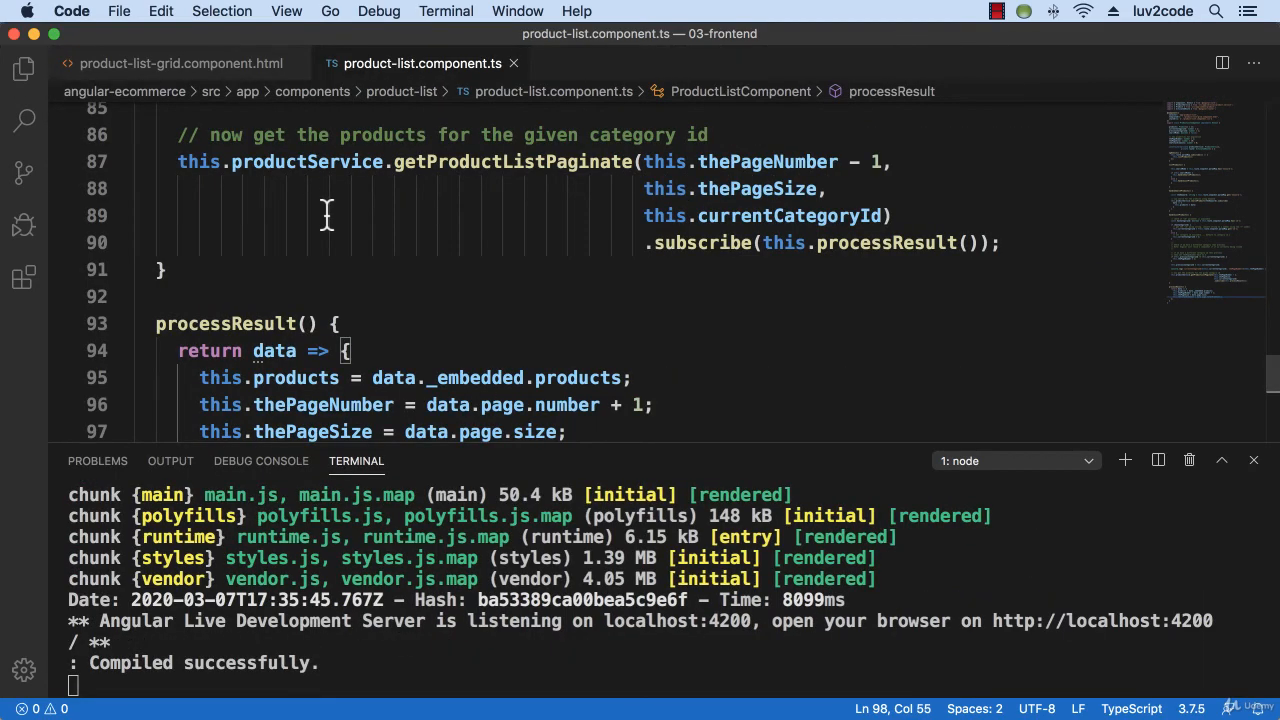
scroll(up, 3)
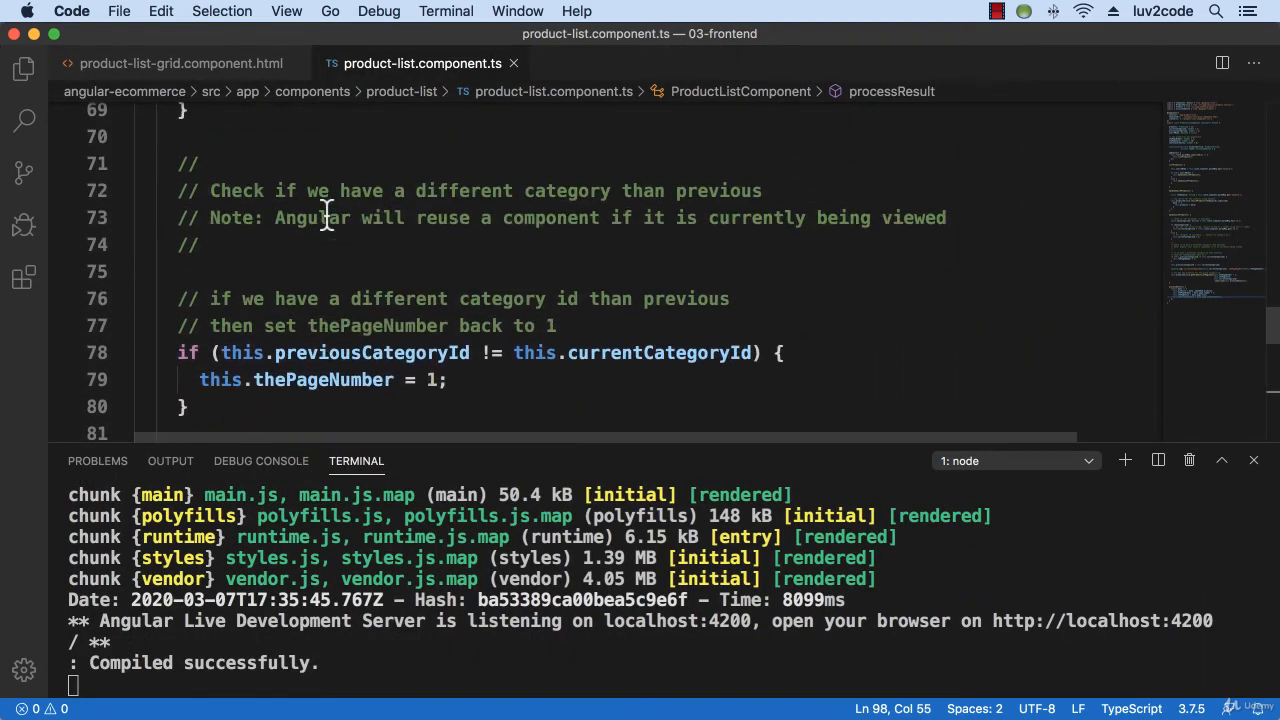
scroll(up, 3)
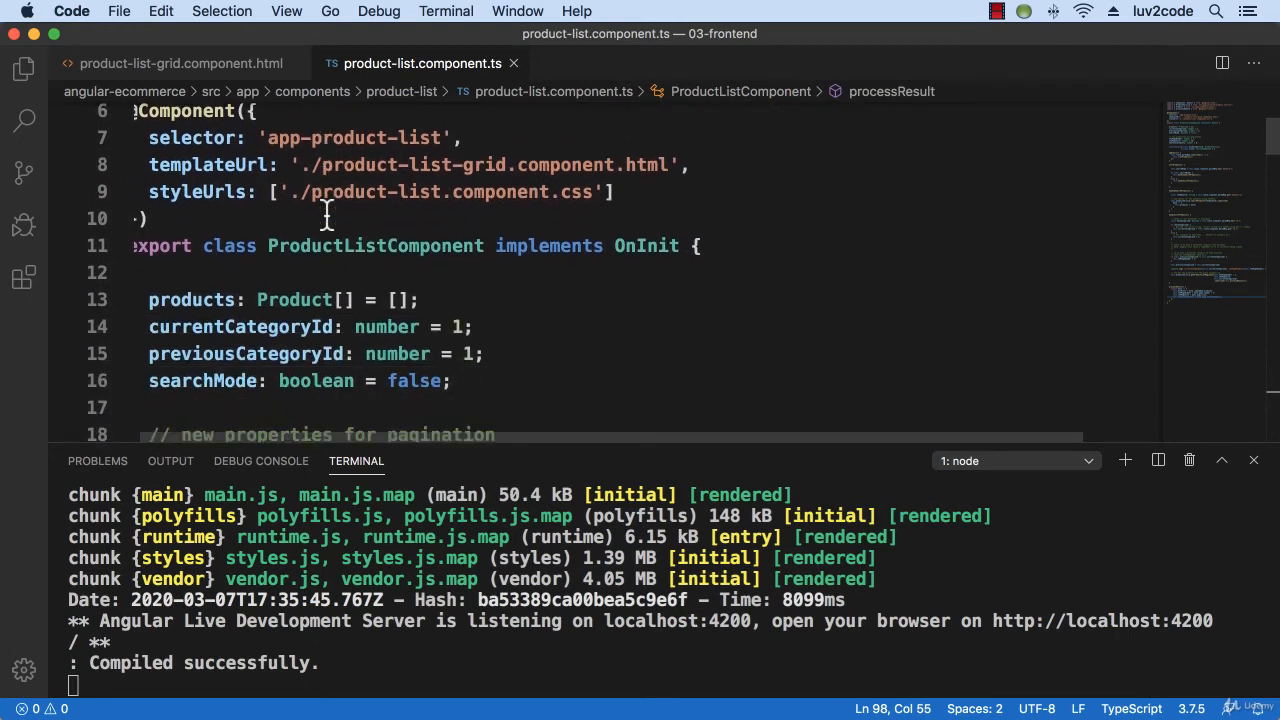
scroll(down, 3)
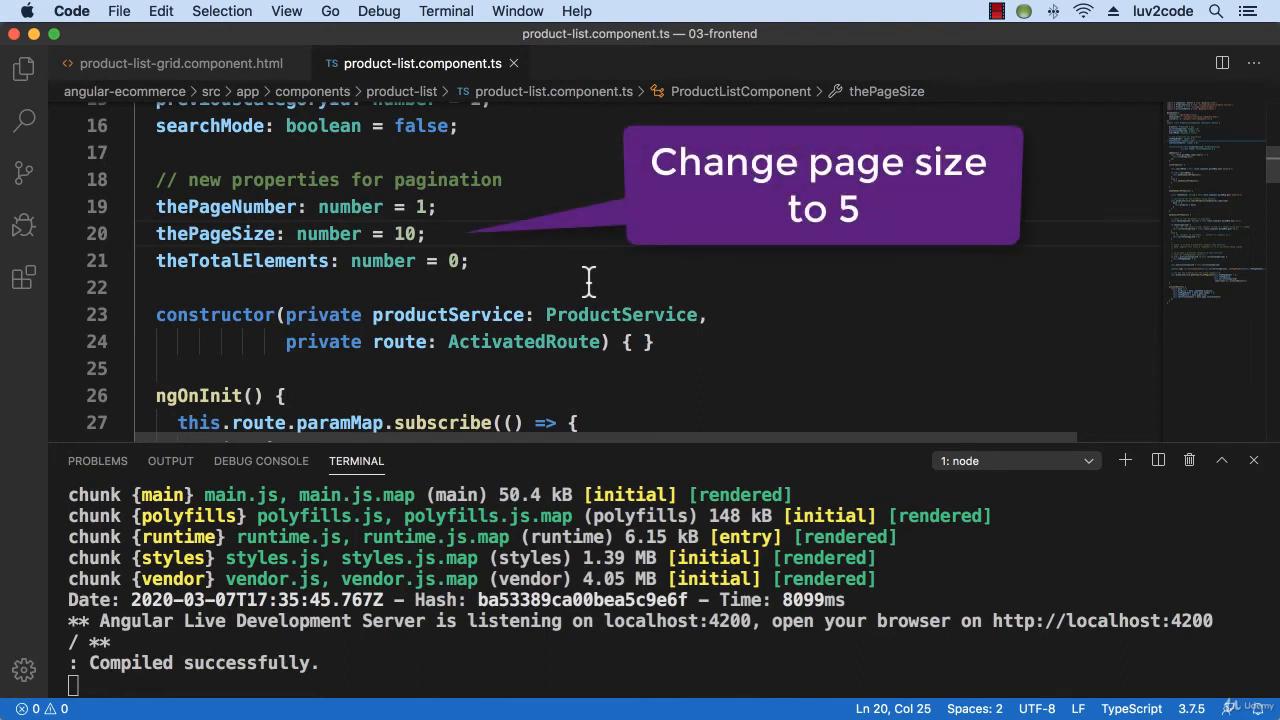
double_click(404, 233)
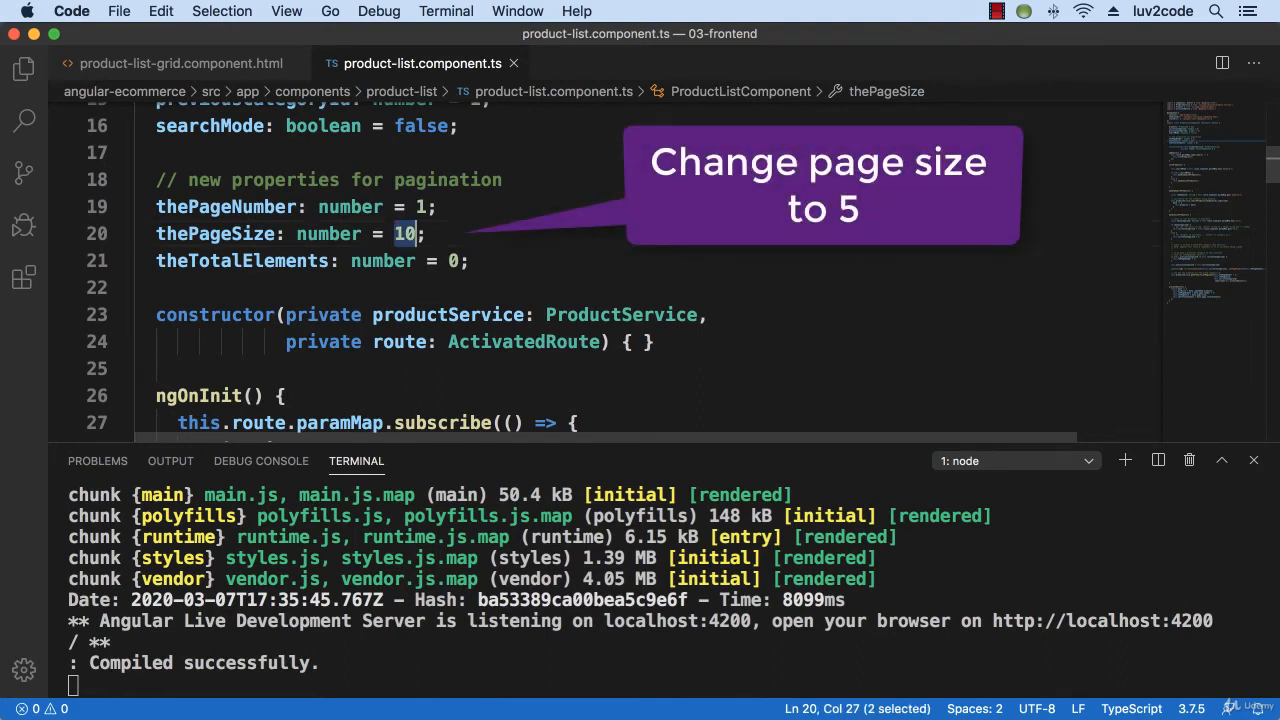
text(5)
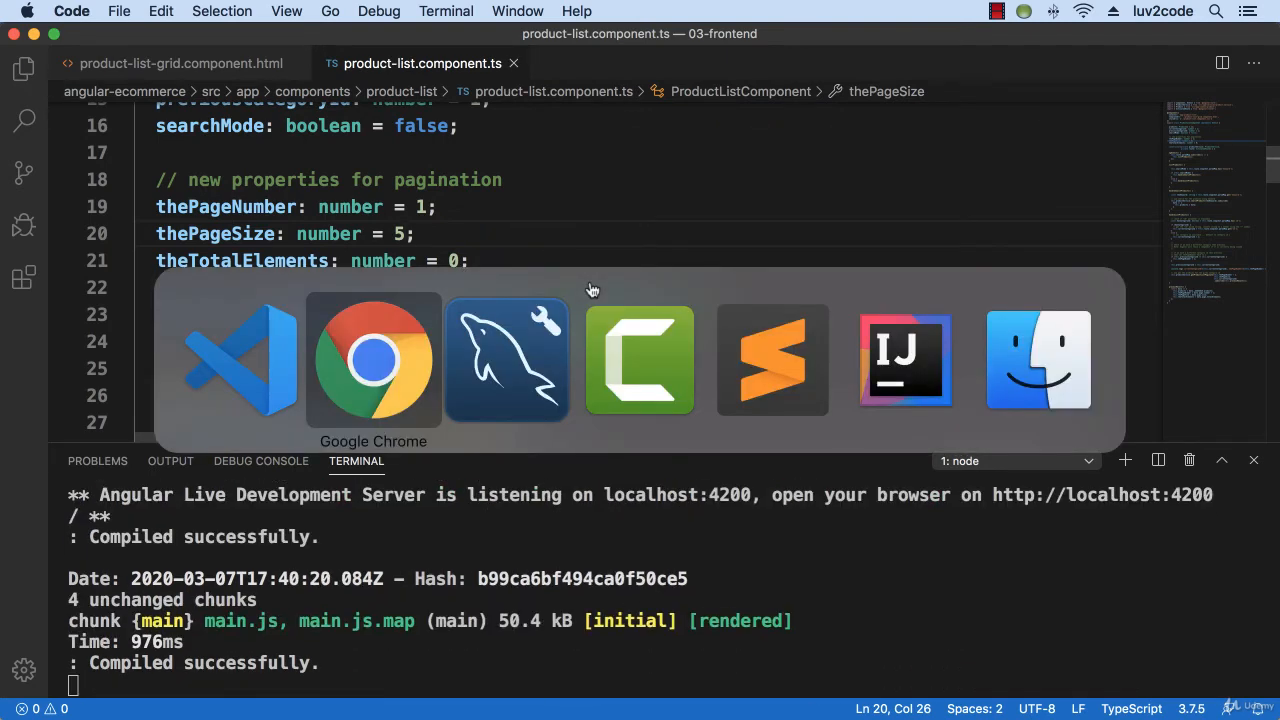
In Chrome, go to page 5 of the Books listing, now five per page.
click(373, 359)
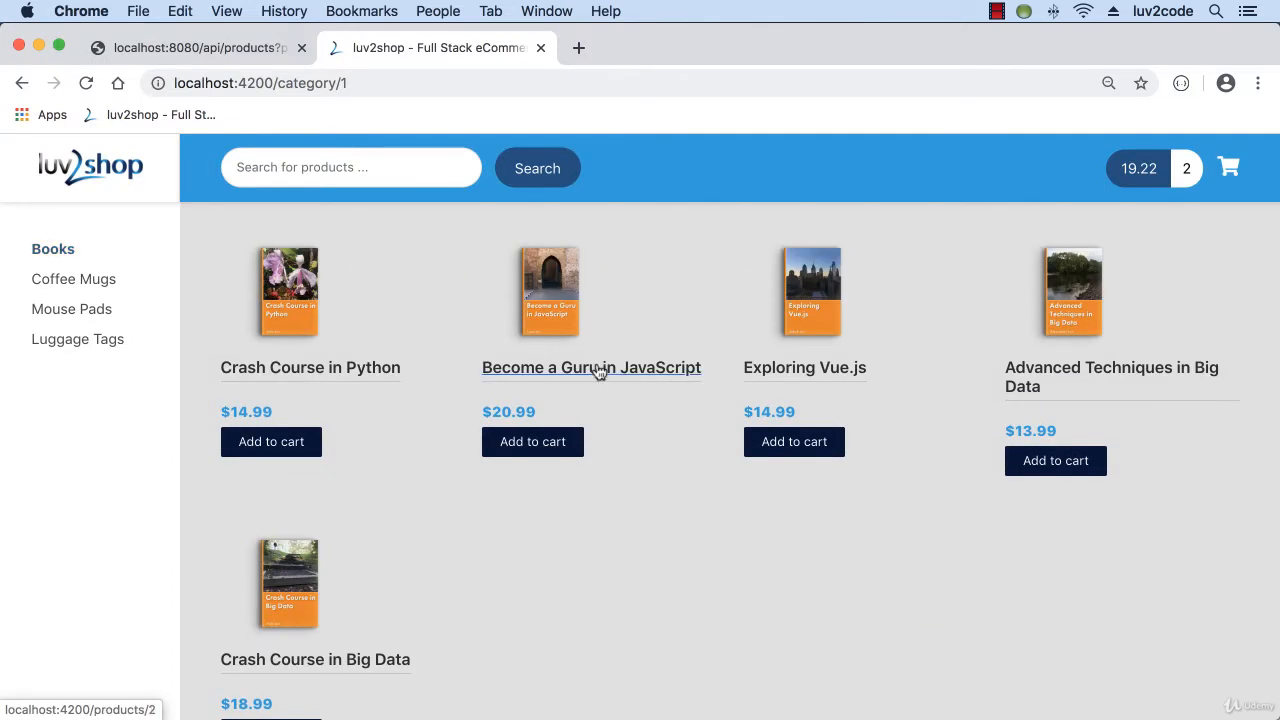
scroll(down, 3)
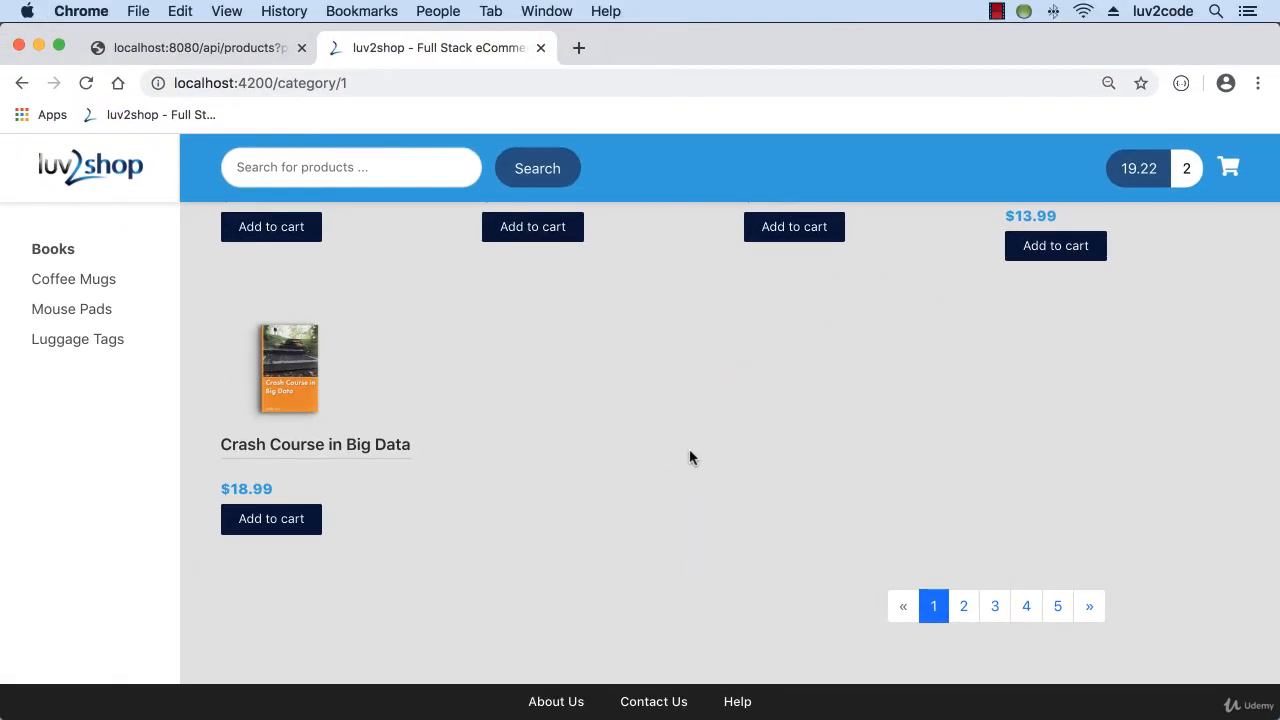
click(994, 618)
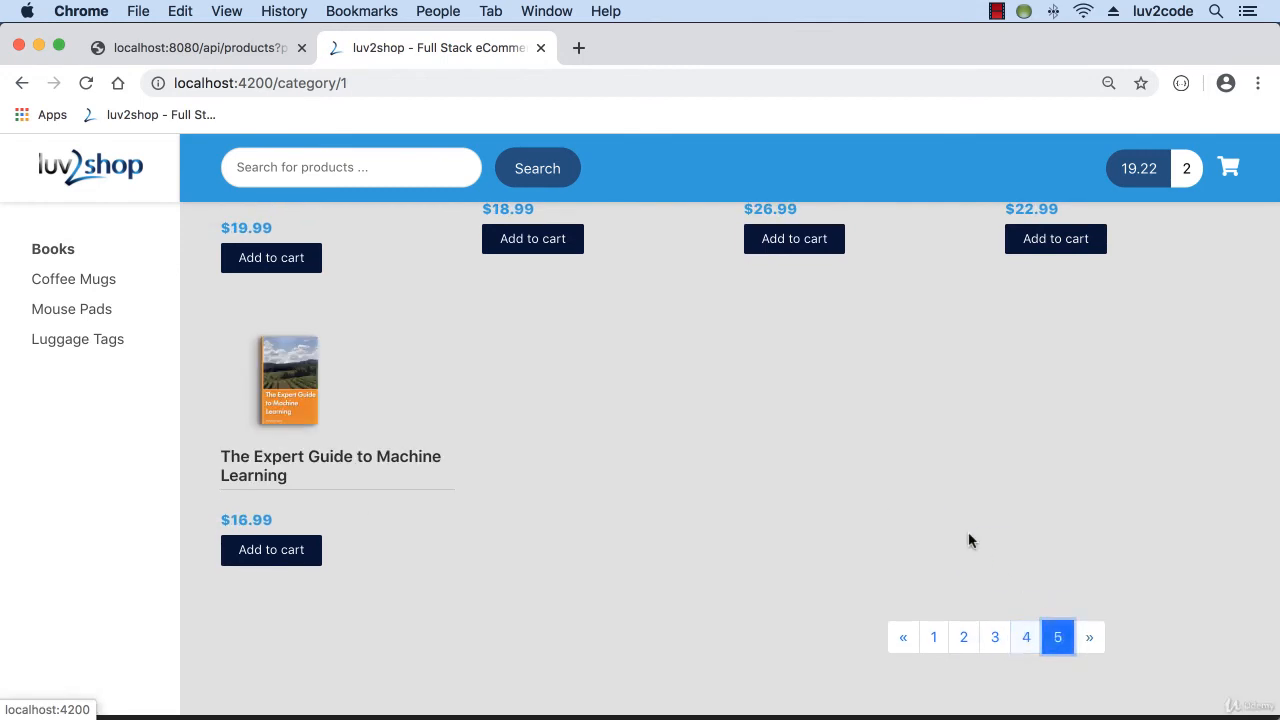
scroll(up, 3)
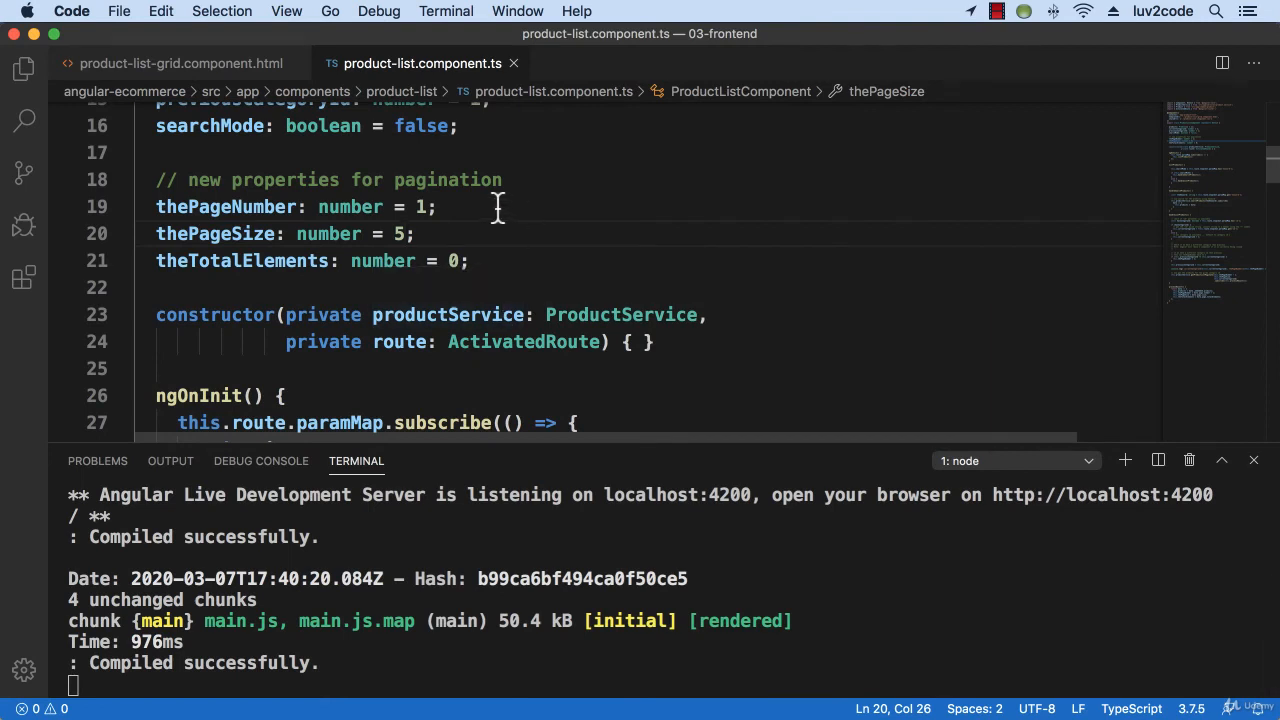
Append a 0 so thePageSize reads 50.
text(0)
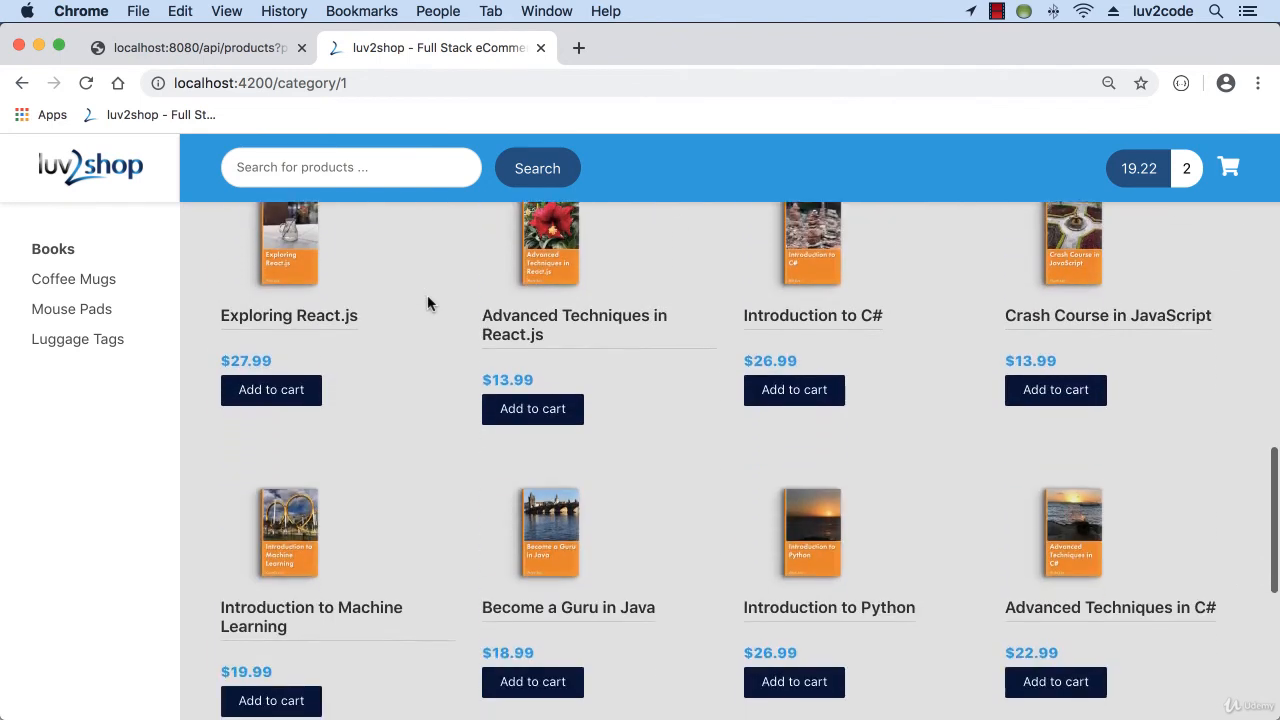
Open the Coffee Mugs category and scroll to its single-page pagination bar.
scroll(down, 3)
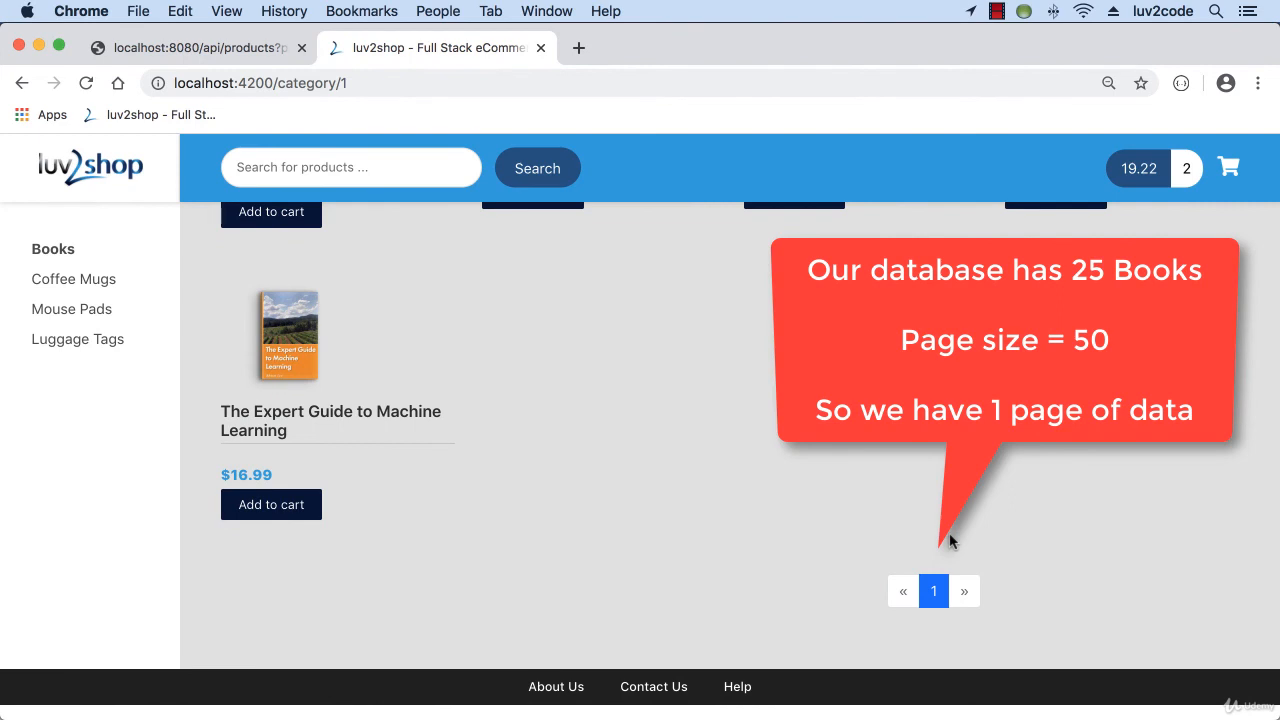
mouse_move(71, 309)
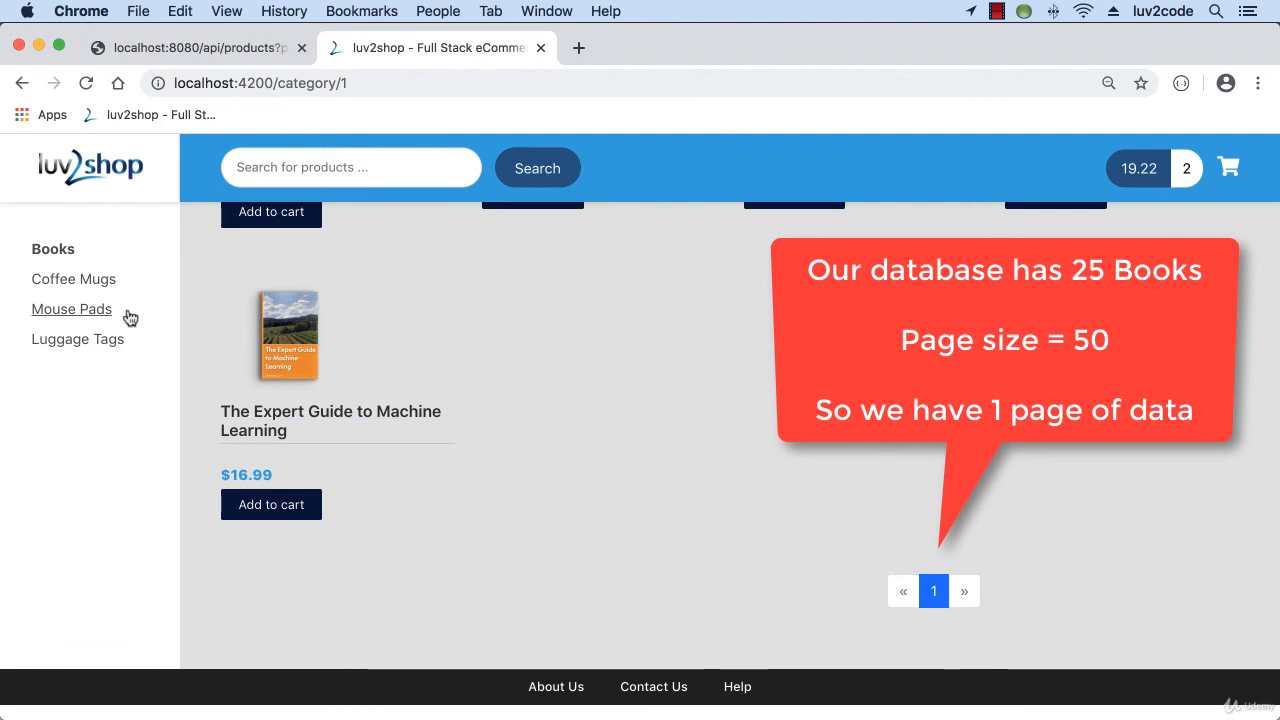
click(76, 279)
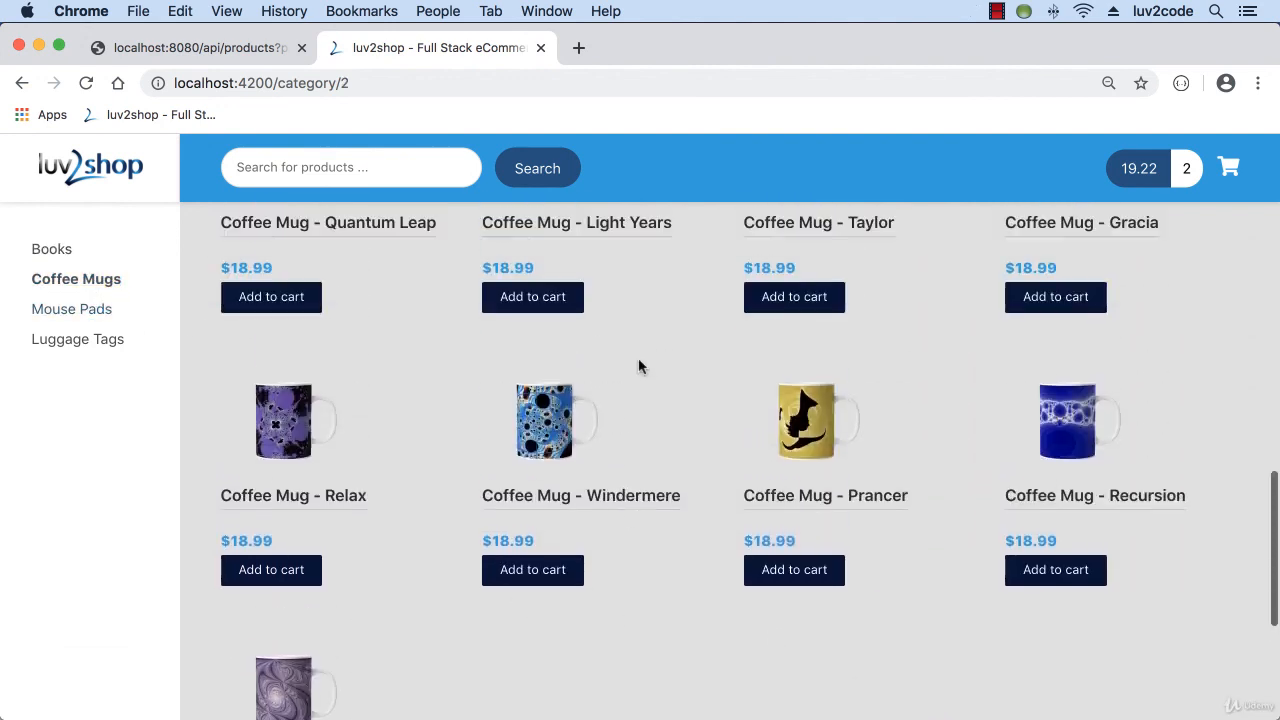
scroll(down, 3)
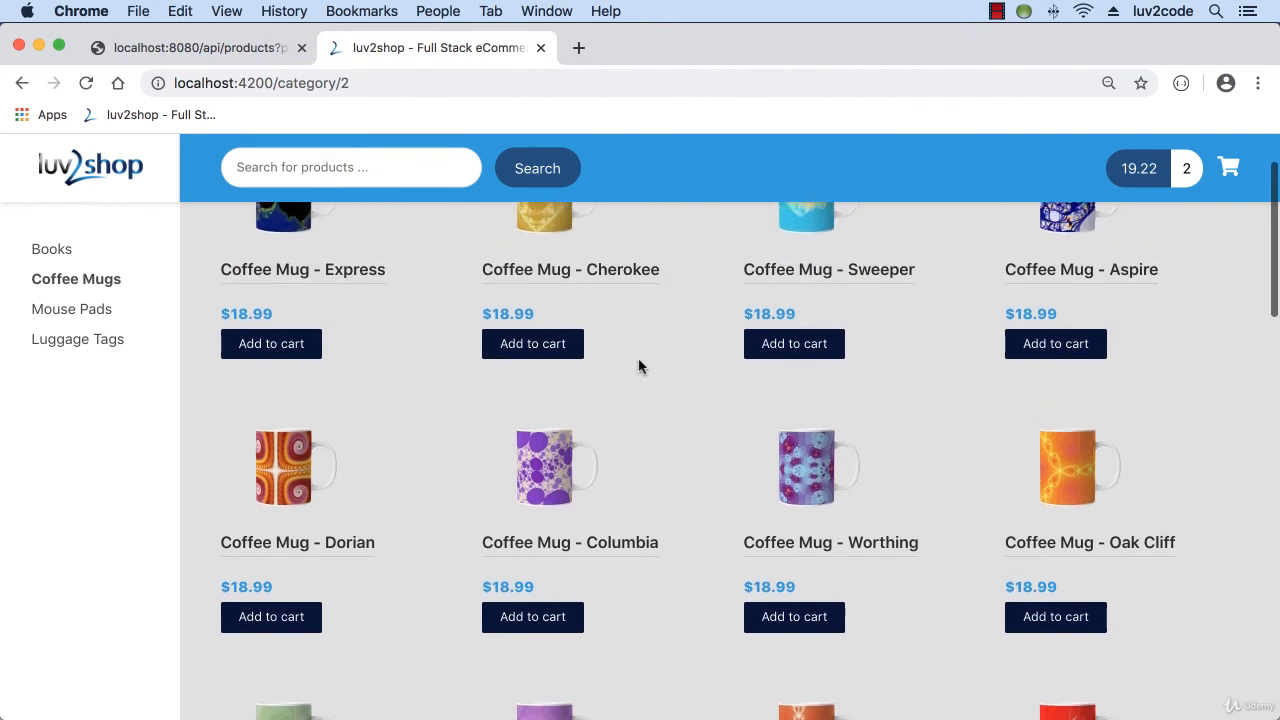
scroll(down, 3)
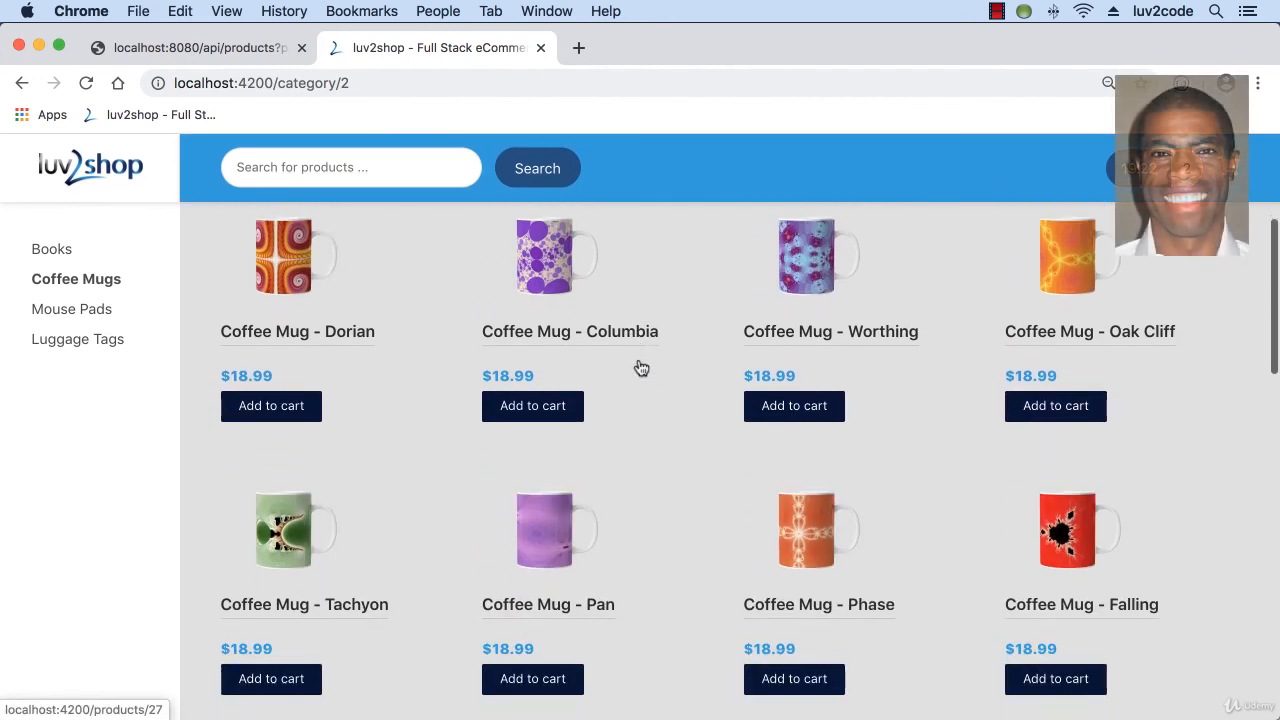
scroll(down, 3)
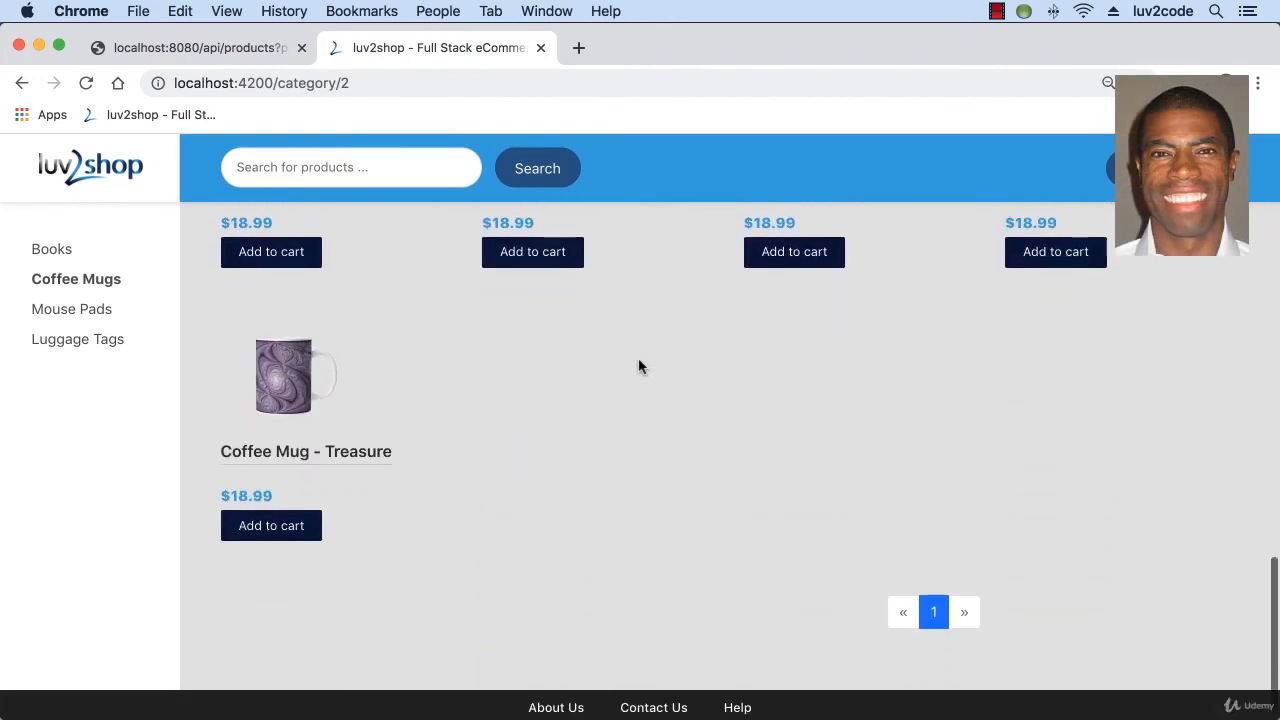
scroll(down, 3)
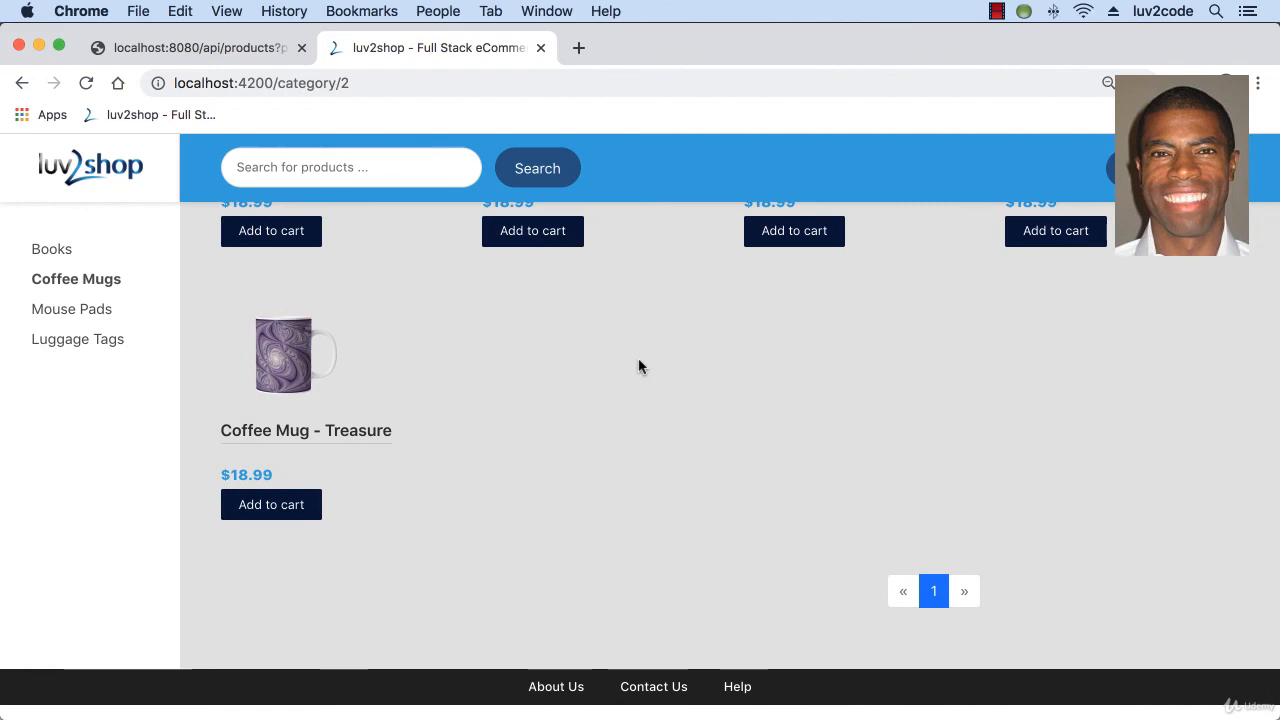